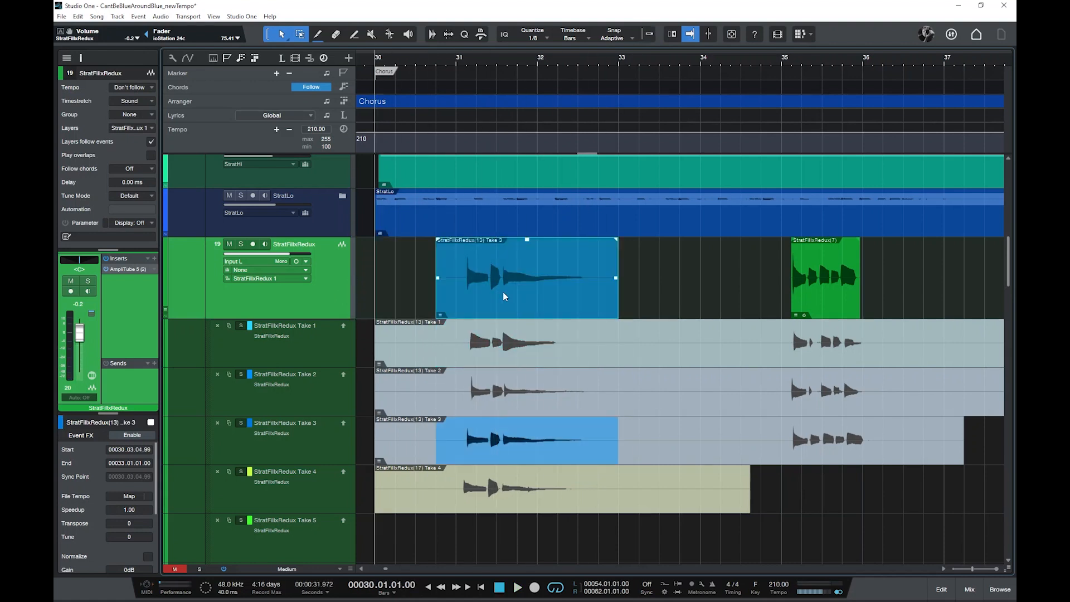
Step: Browse the song and scroll through the arrangement before saving a new copy
left_click(65, 17)
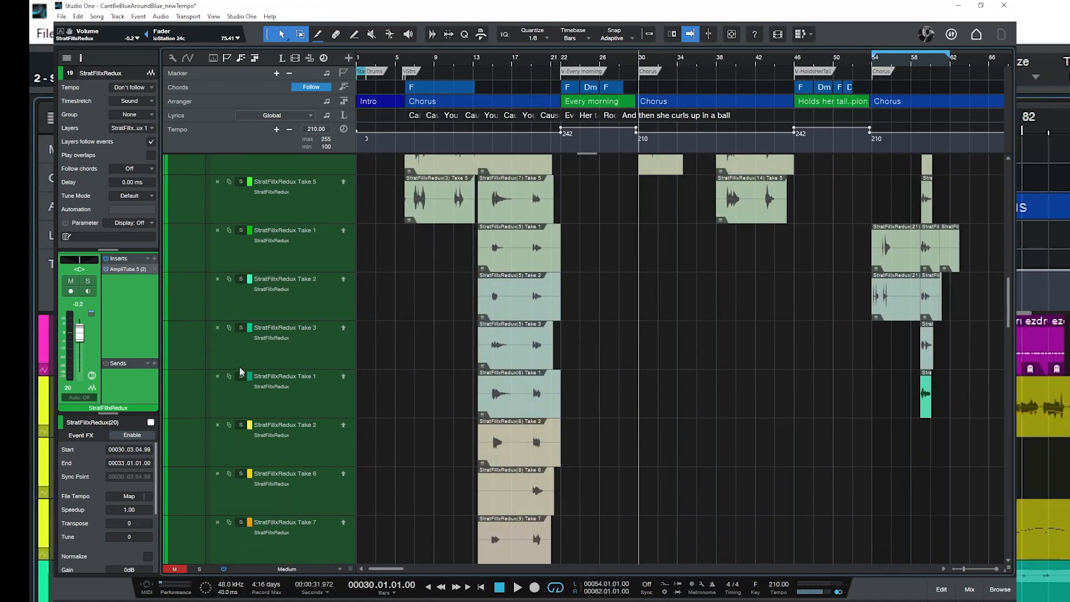
scroll("down", 3)
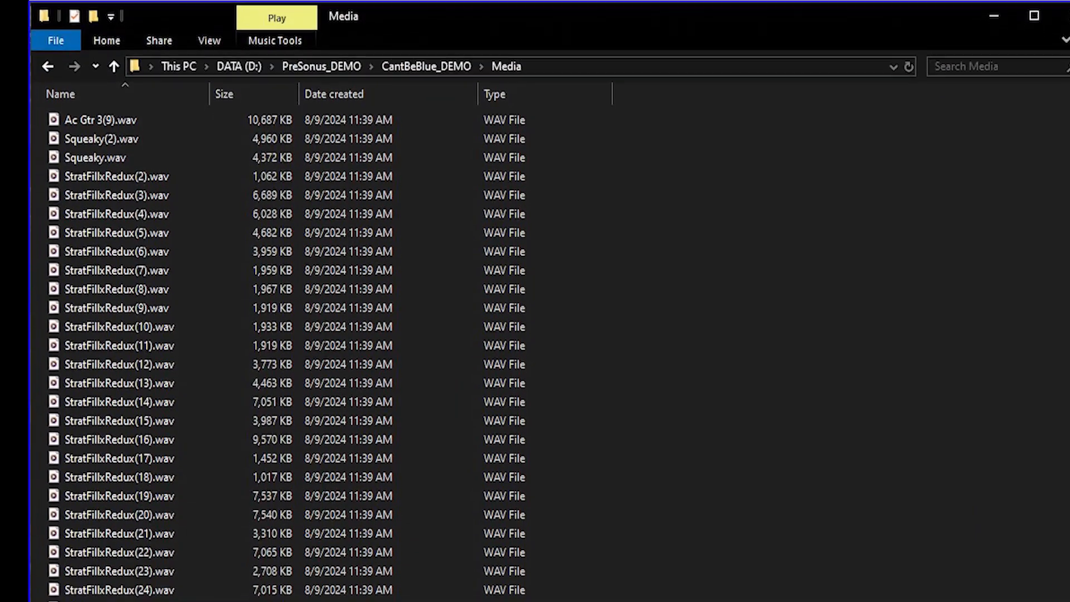
scroll("down", 3)
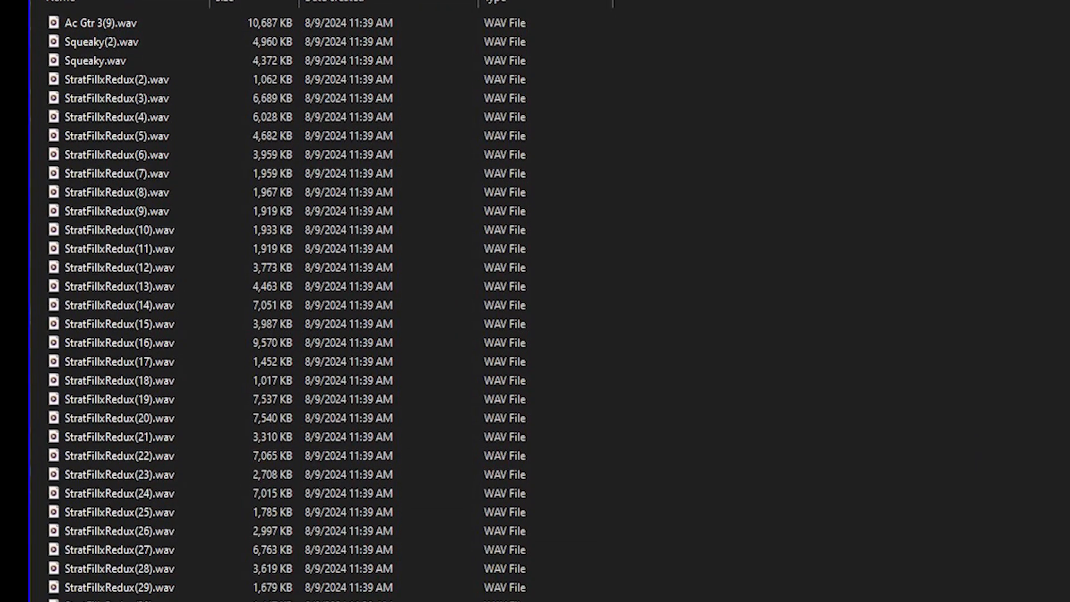
scroll("down", 3)
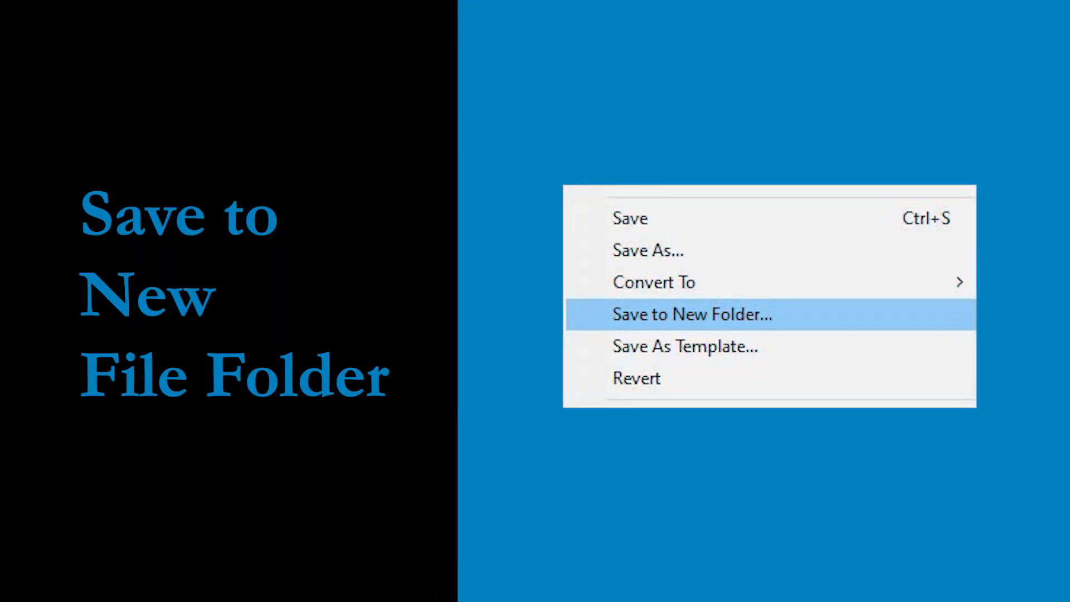
left_click(693, 314)
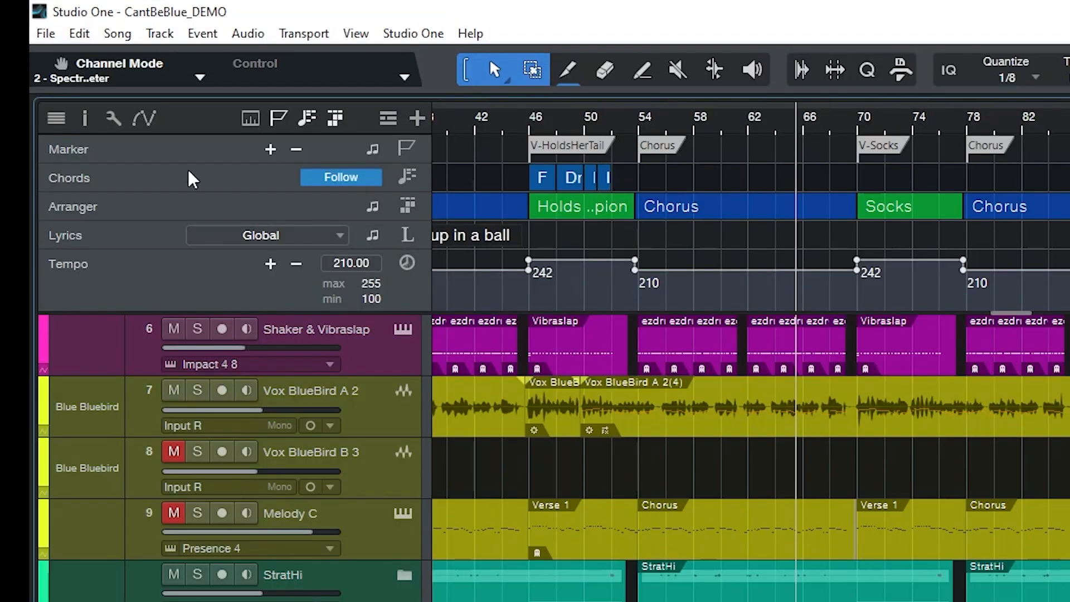
Step: Save the song to a new folder as CantBeBlue_DEMO2 inside PreSonus_DEMO
left_click(29, 34)
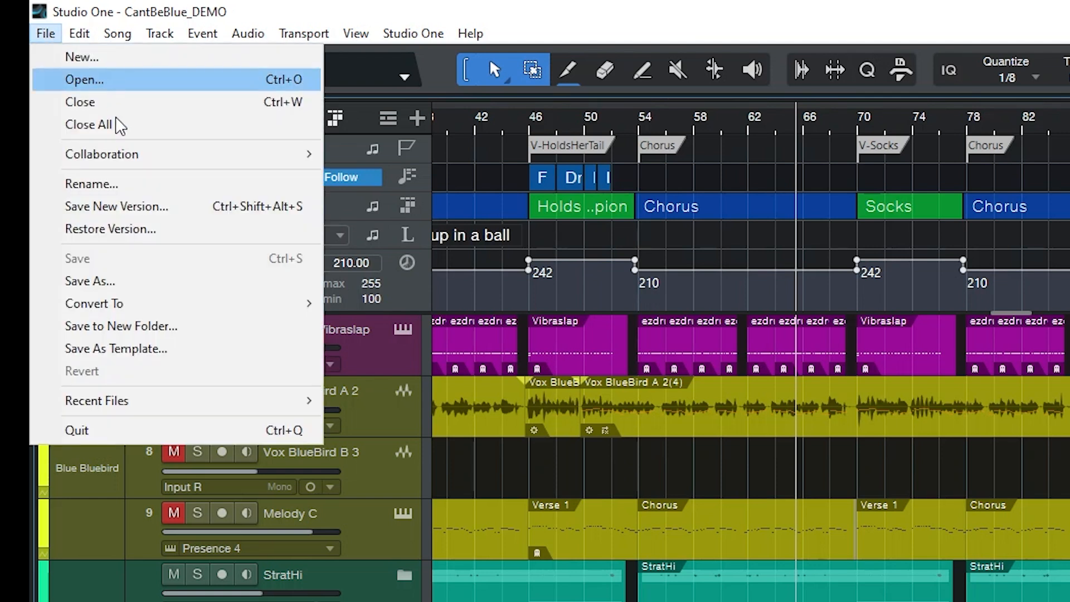
mouse_move(233, 328)
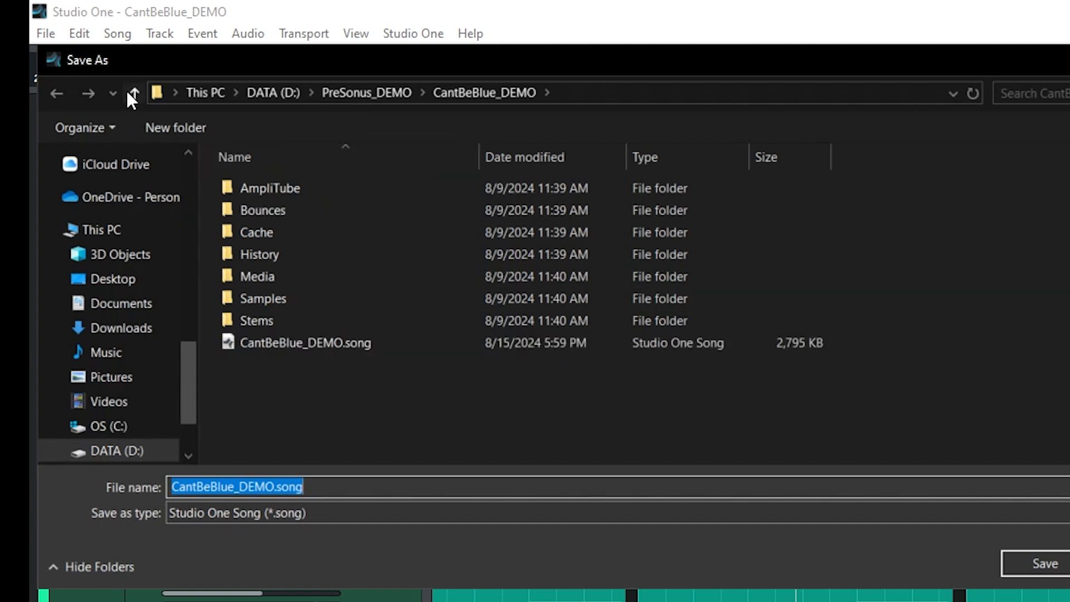
left_click(134, 93)
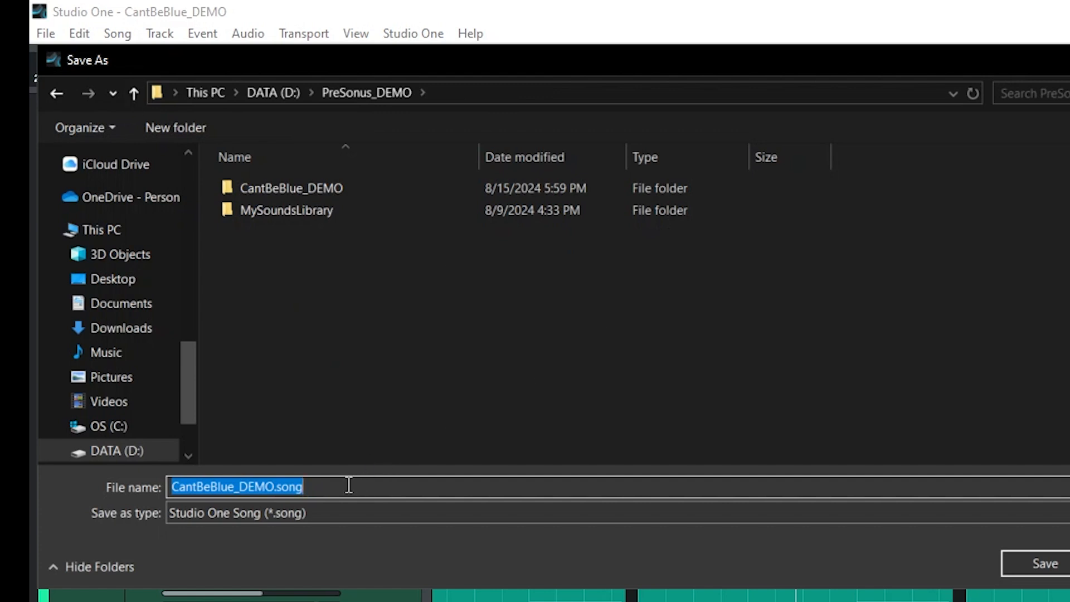
left_click(349, 486)
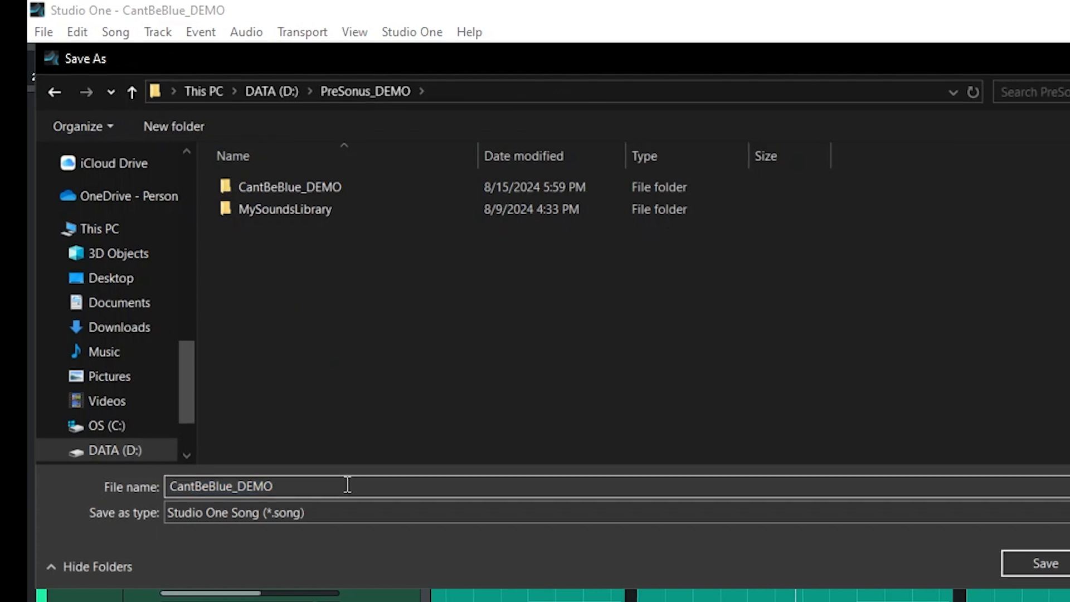
left_click(1041, 562)
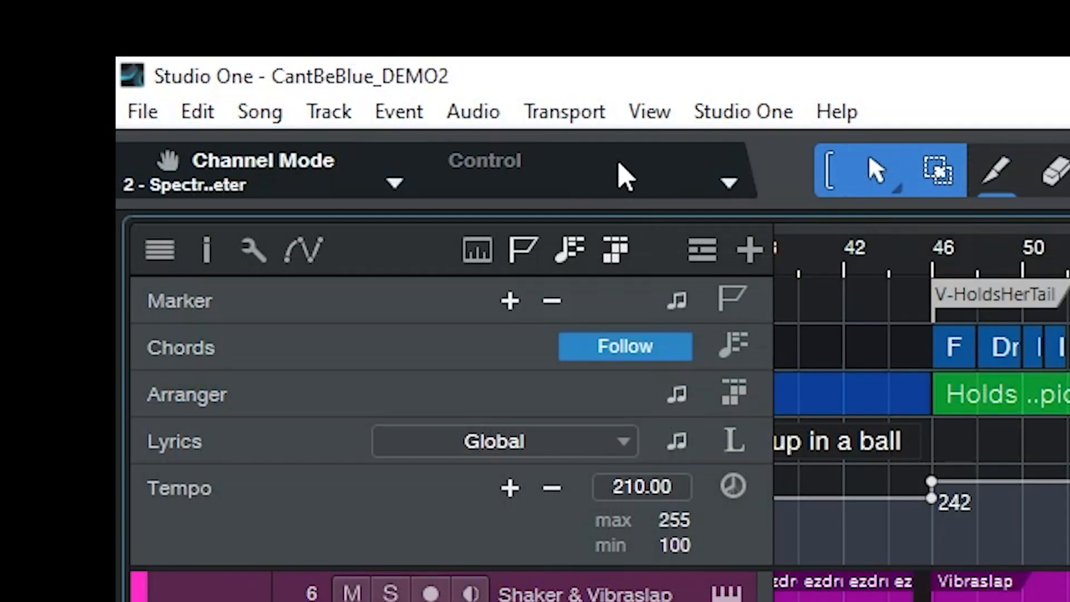
mouse_move(536, 103)
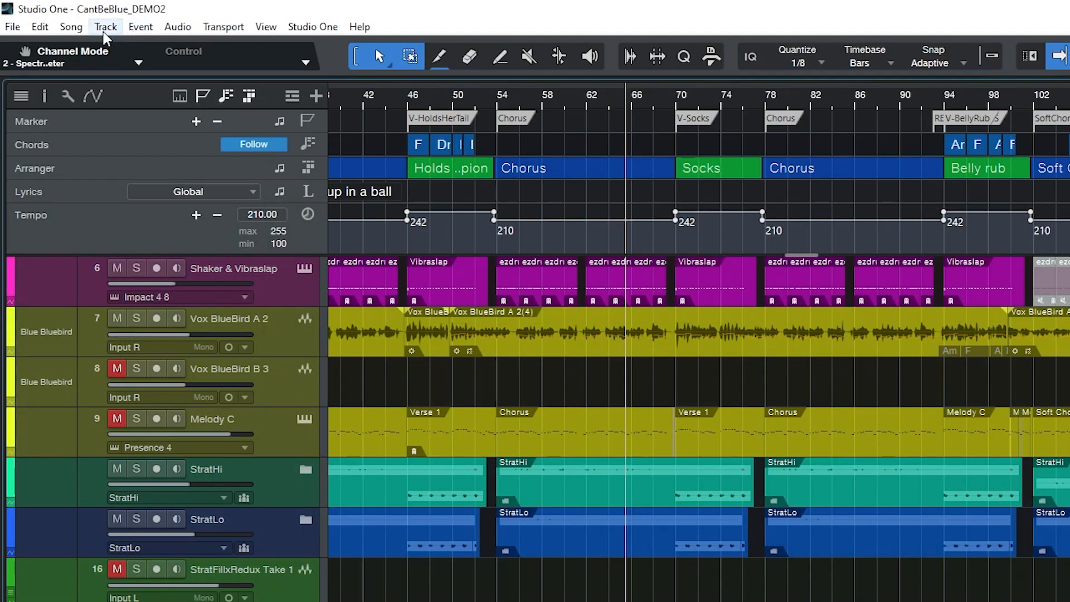
Step: Run Song > Remove Unused Files on CantBeBlue_DEMO2
left_click(67, 27)
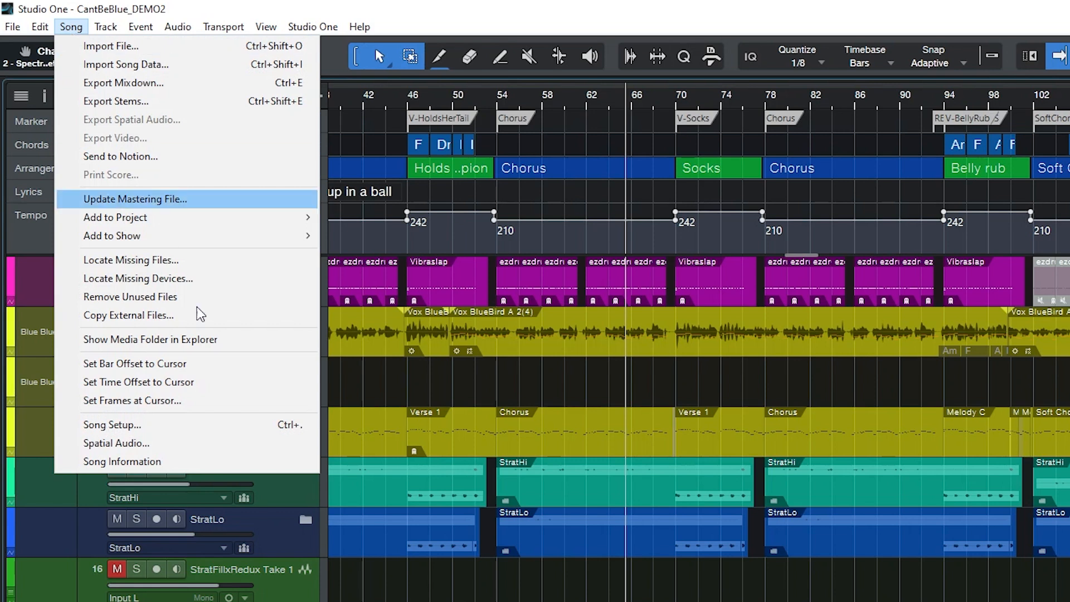
left_click(130, 297)
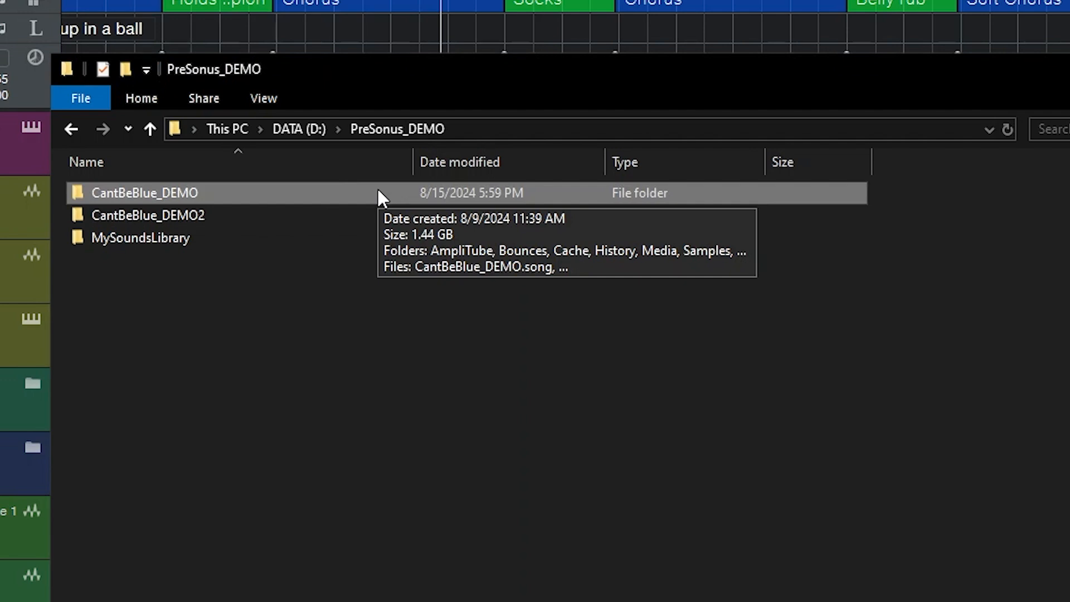
Step: Look inside the original CantBeBlue_DEMO folder in File Explorer
double_click(137, 191)
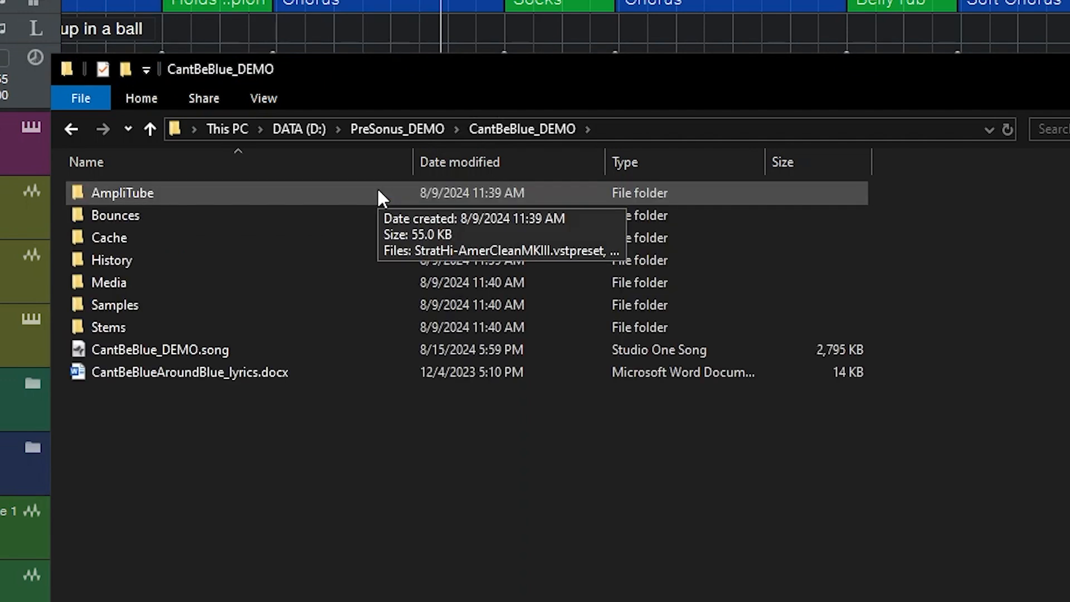
left_click(188, 372)
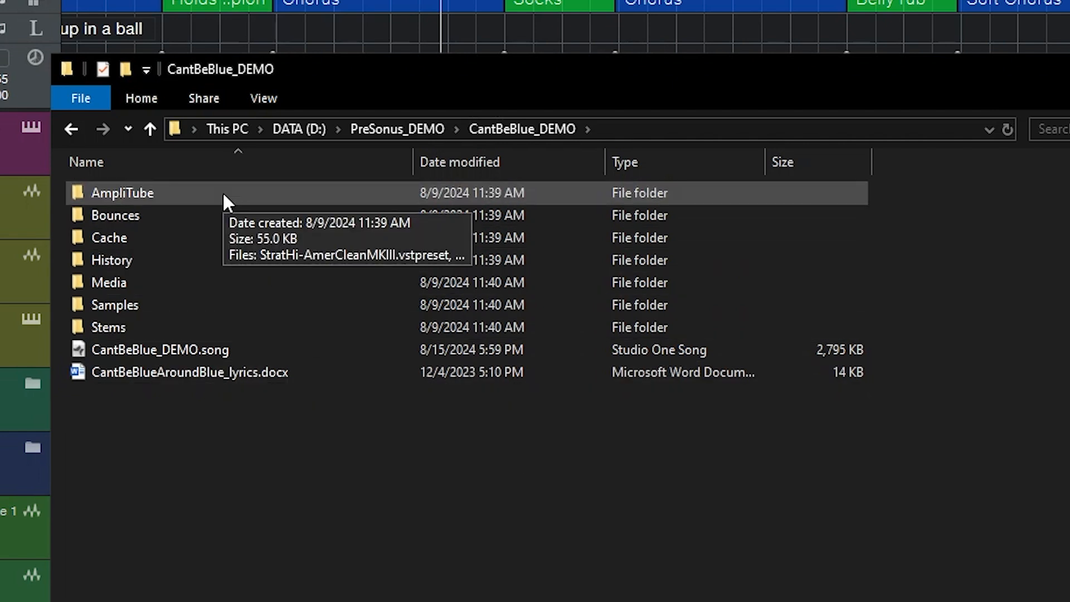
mouse_move(167, 322)
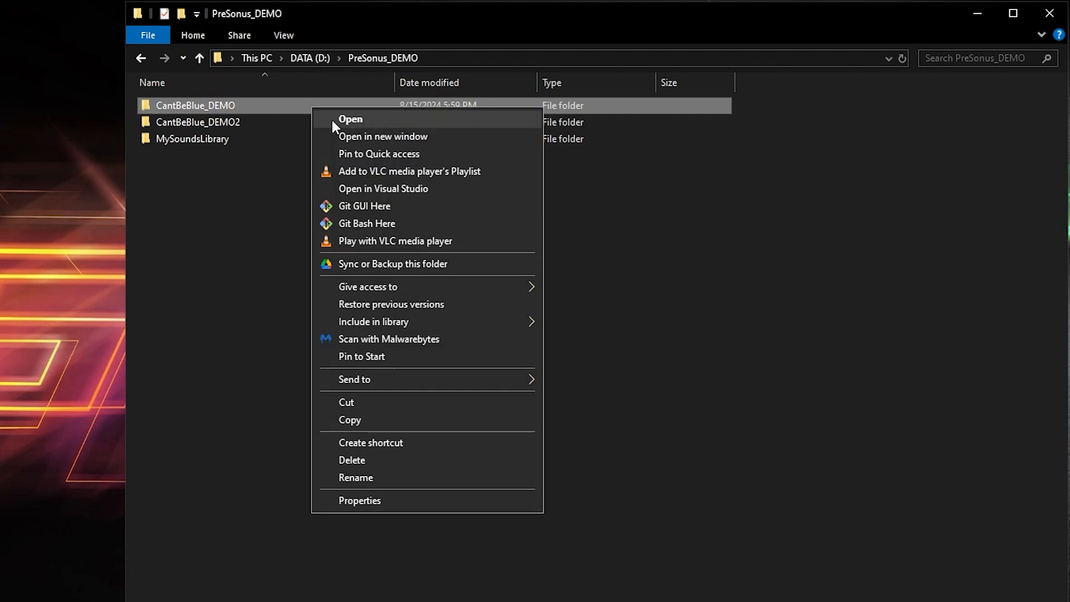
mouse_move(443, 459)
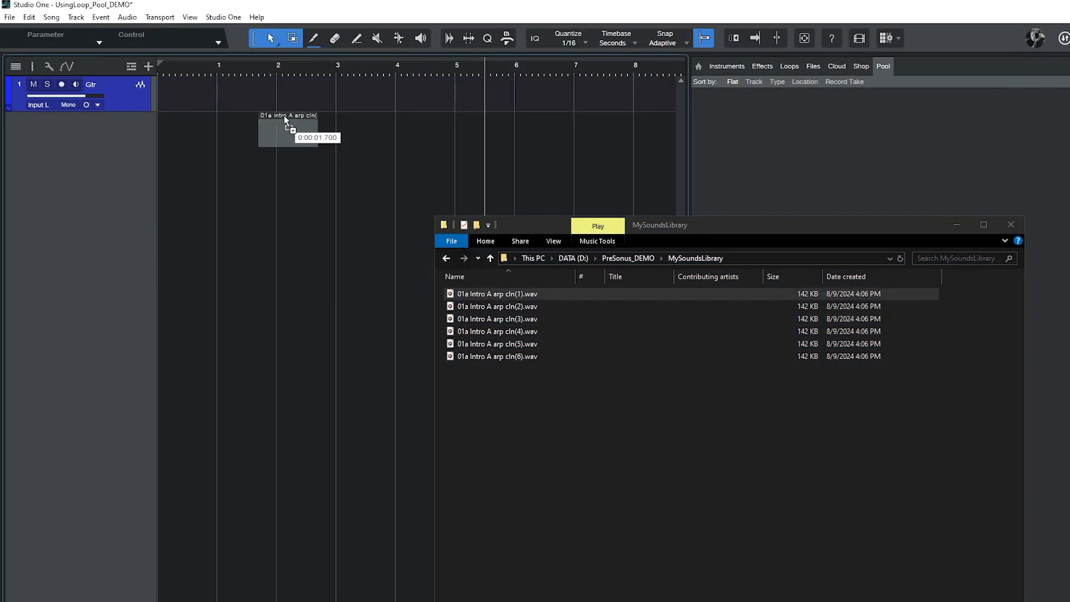
Step: Place Intro A arp loops from MySoundsLibrary onto the Gtr track from bar 1
left_click_drag(286, 120, 187, 92)
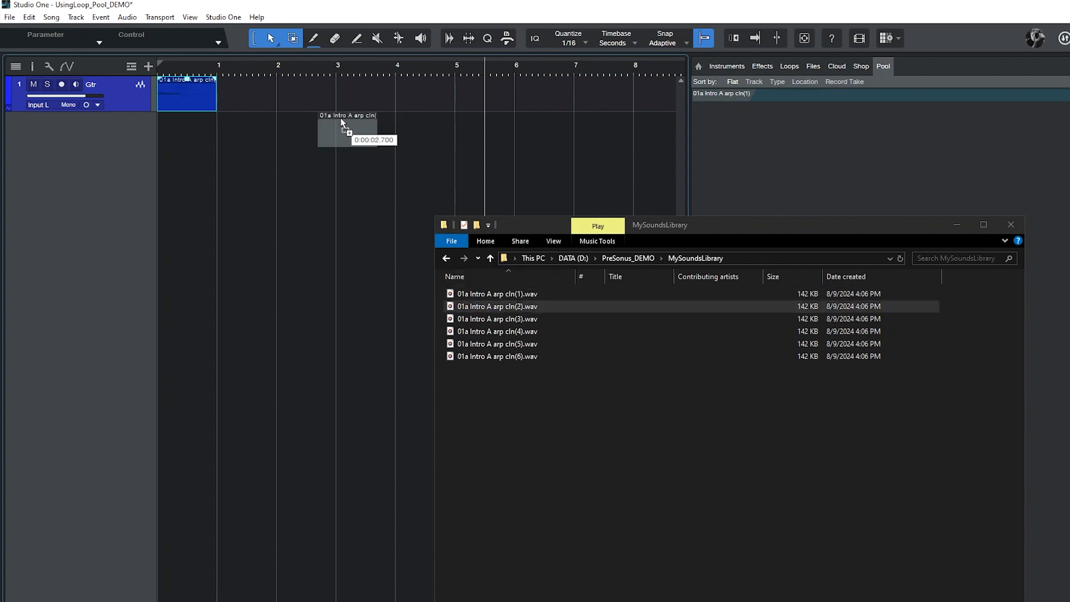
left_click_drag(348, 129, 307, 92)
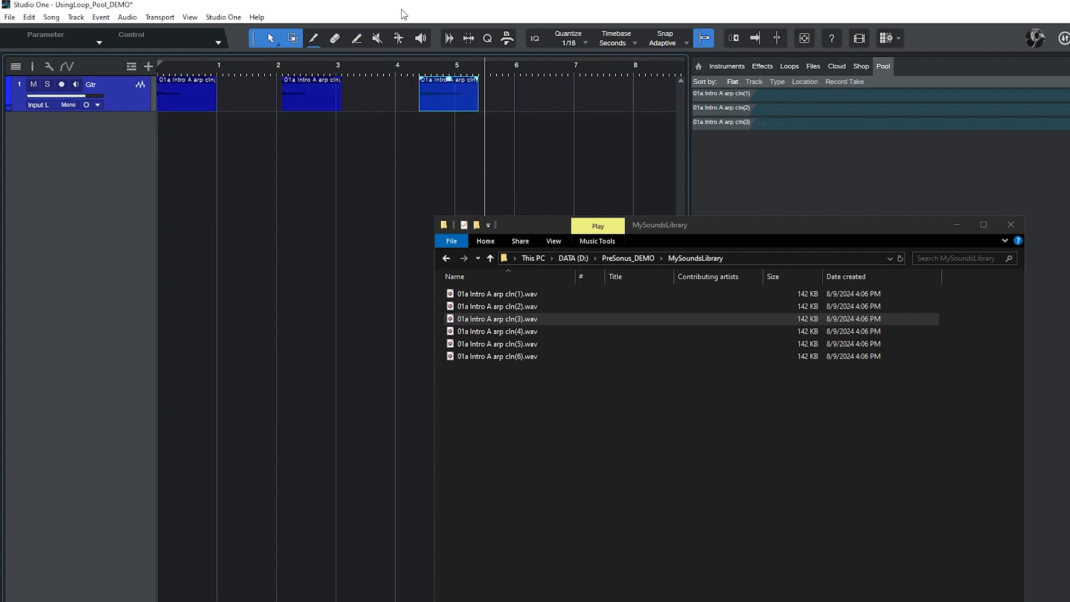
left_click(1010, 225)
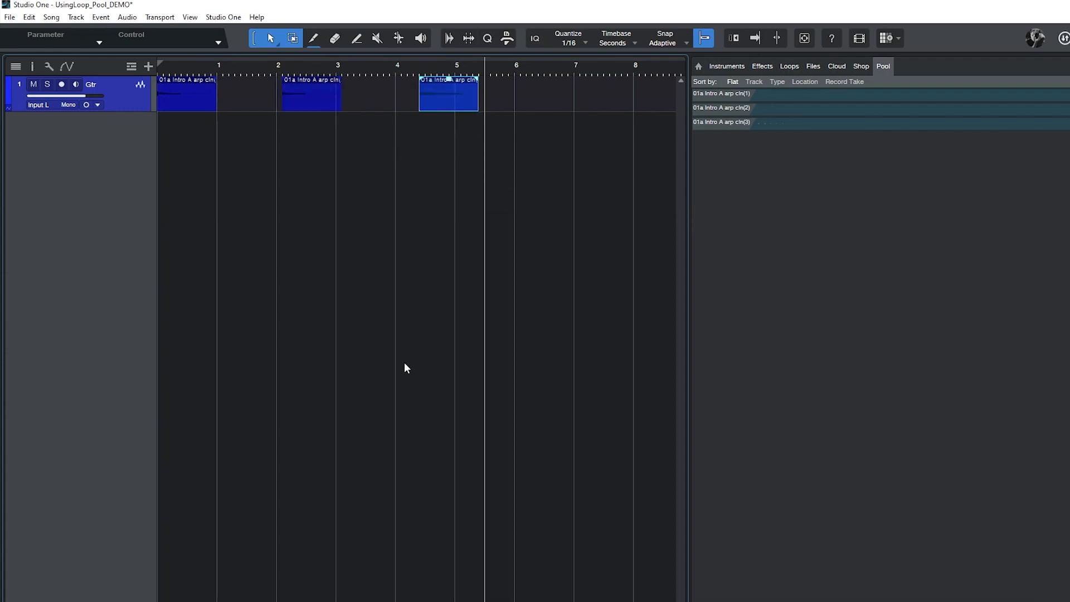
Step: Save the song, answering No so the loops stay external rather than copied to Media
key("ctrl+s")
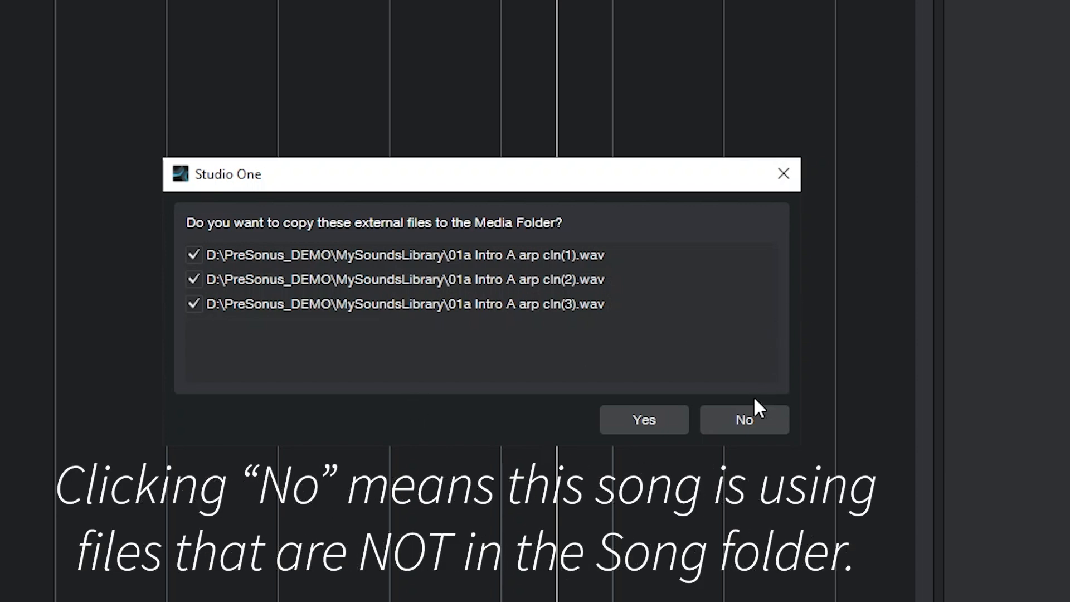
left_click(745, 420)
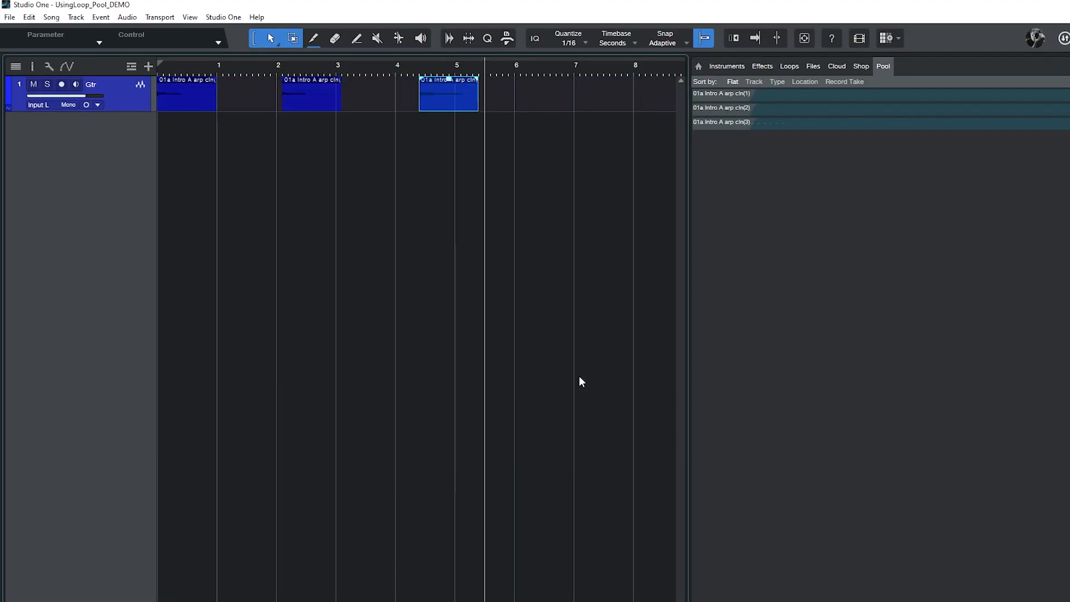
left_click(310, 94)
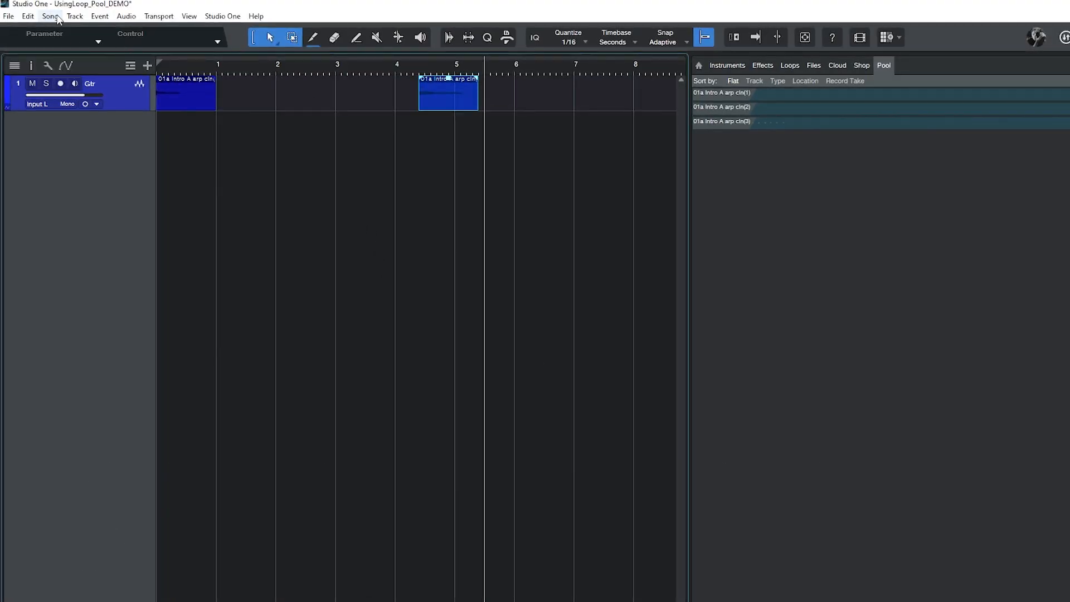
Step: Remove the unused 01a Intro A arp cln(2).wav from the pool without deleting it from disk
left_click(49, 15)
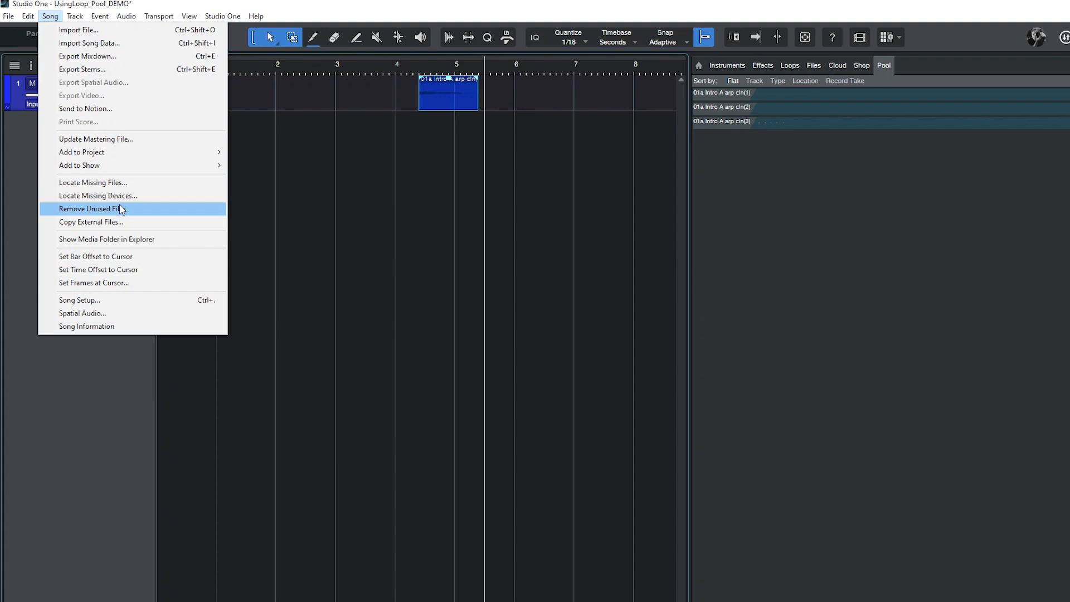
left_click(92, 209)
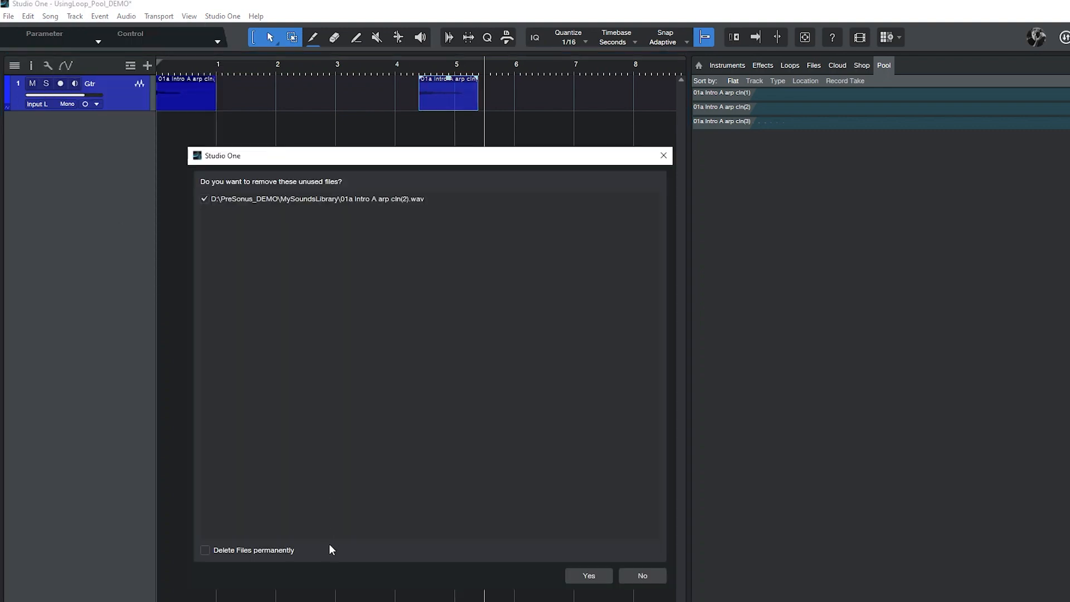
mouse_move(327, 546)
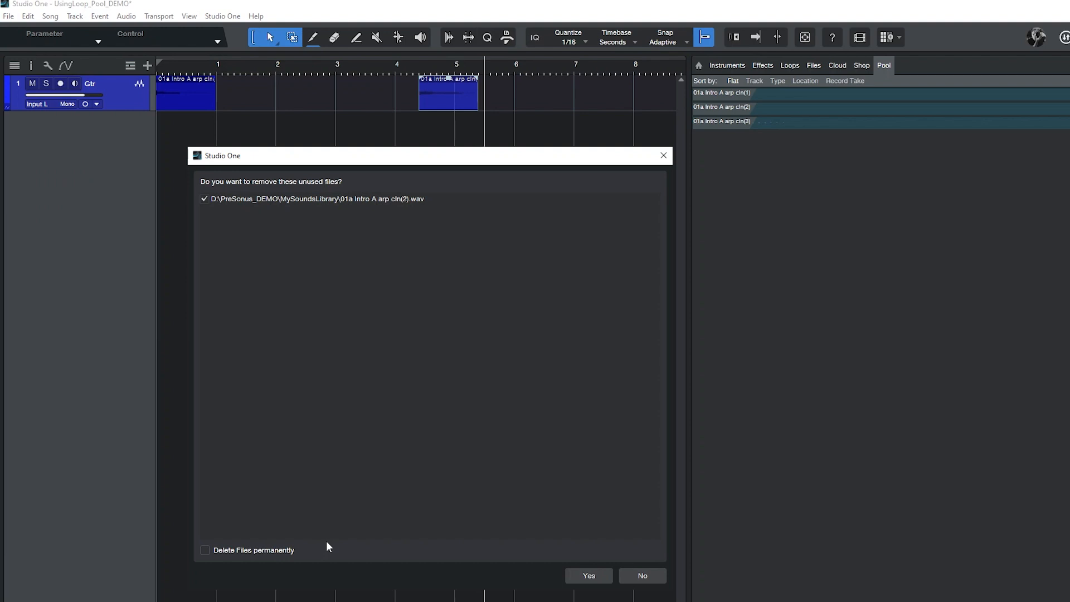
mouse_move(578, 556)
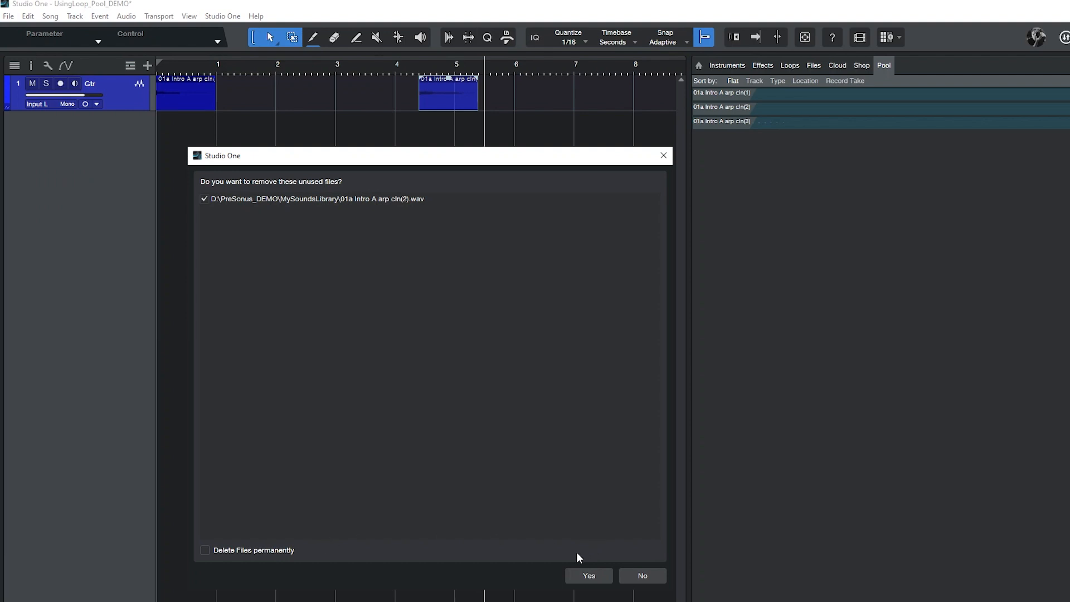
left_click(589, 575)
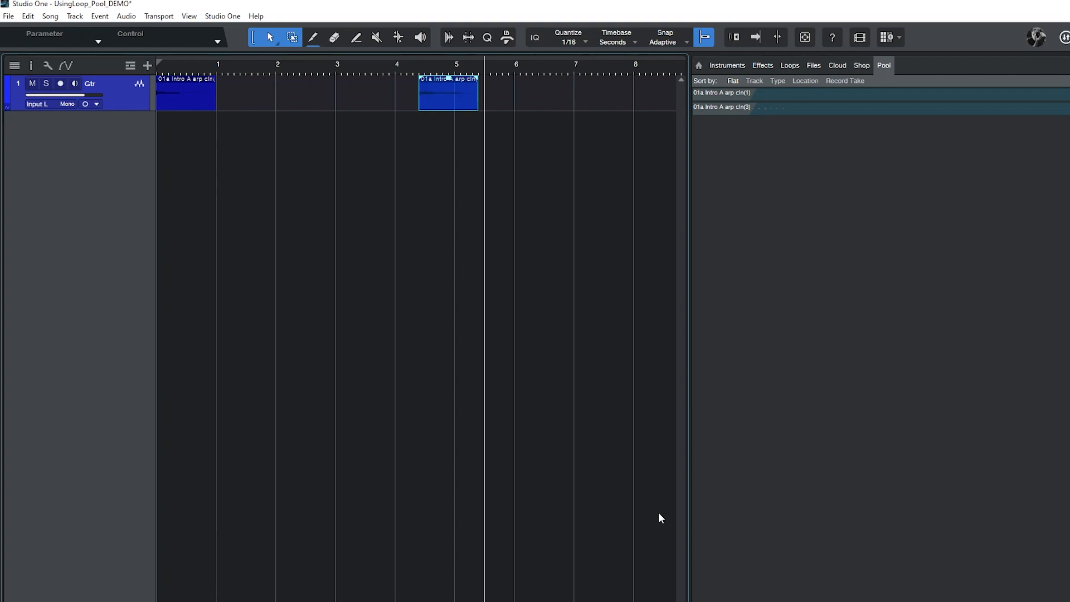
mouse_move(808, 234)
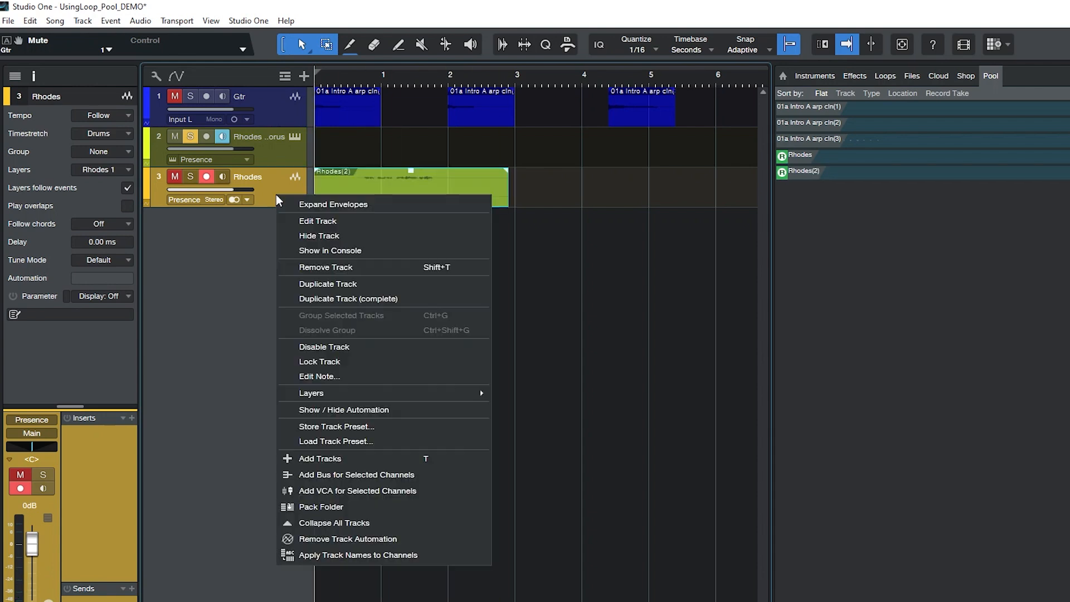
Step: Duplicate the Rhodes track complete with its audio, creating Rhodes 2
left_click(328, 284)
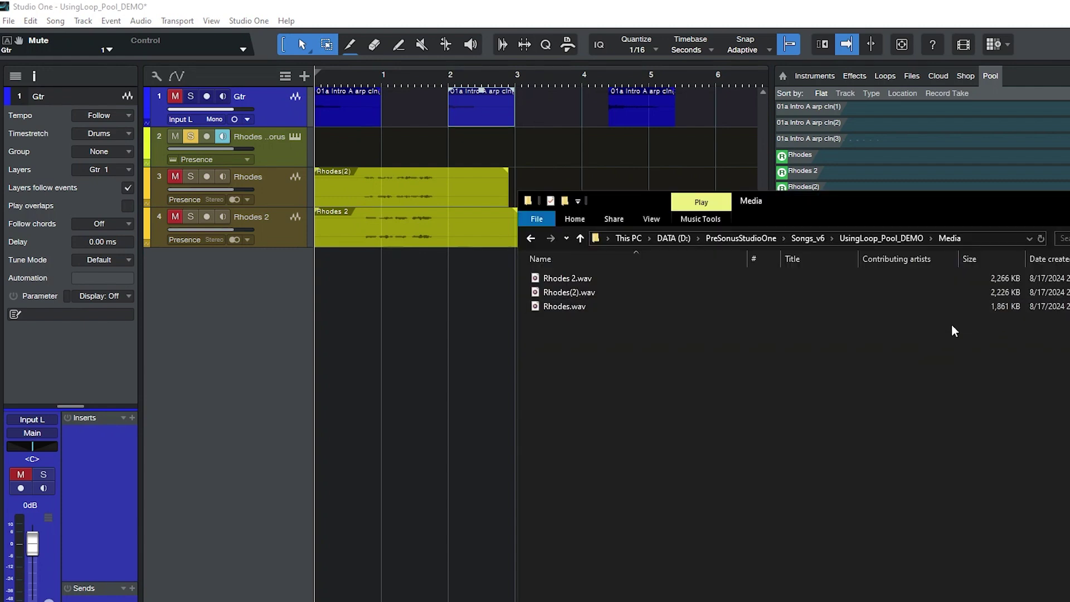
mouse_move(579, 237)
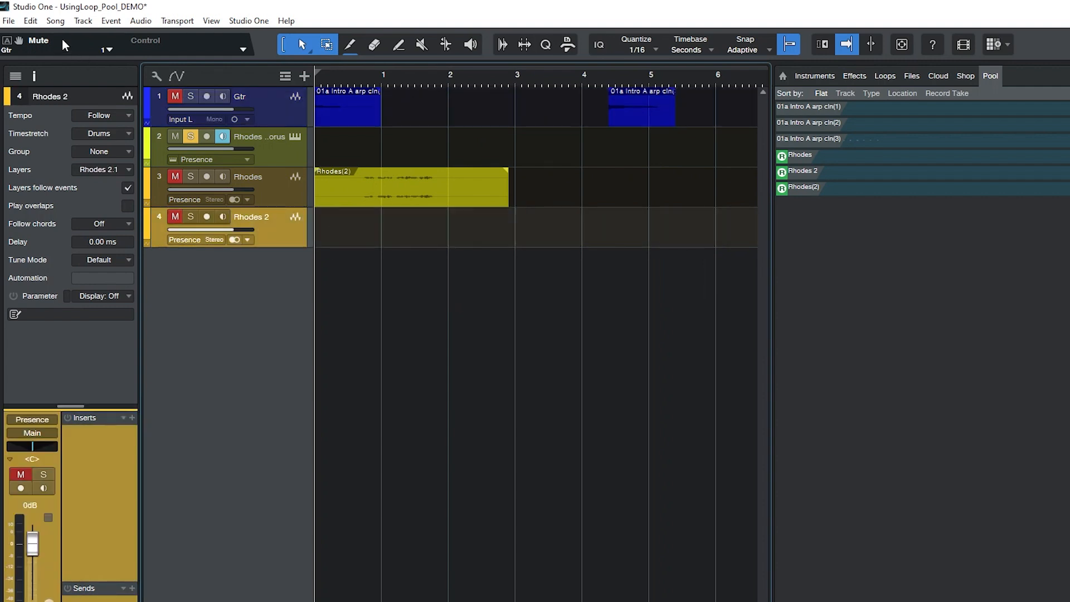
Step: Remove the three unused arp and Rhodes files from the pool, keeping them on disk
left_click(56, 22)
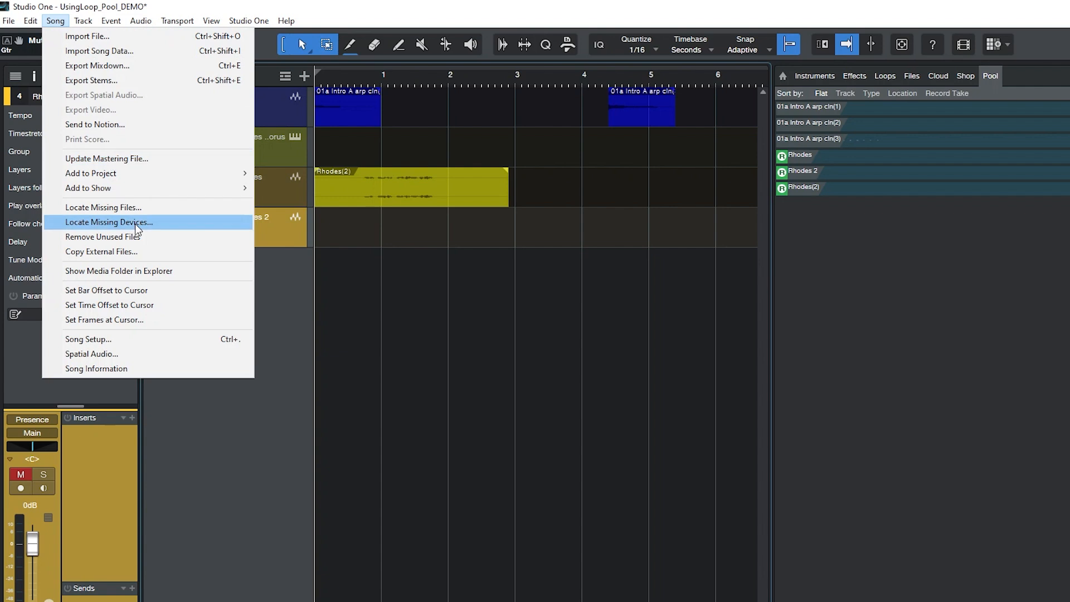
left_click(102, 237)
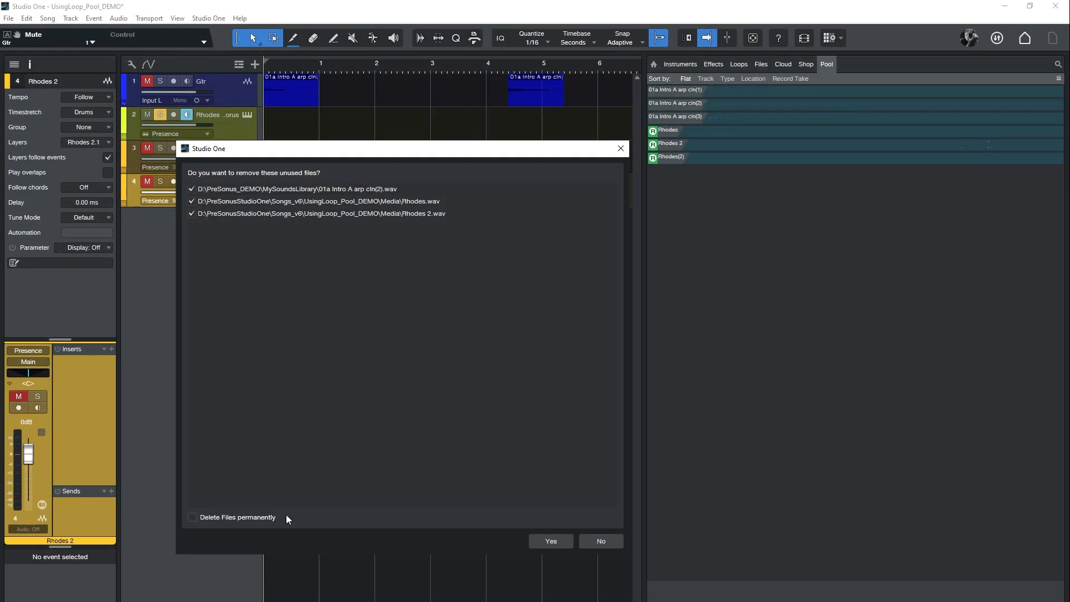
mouse_move(536, 551)
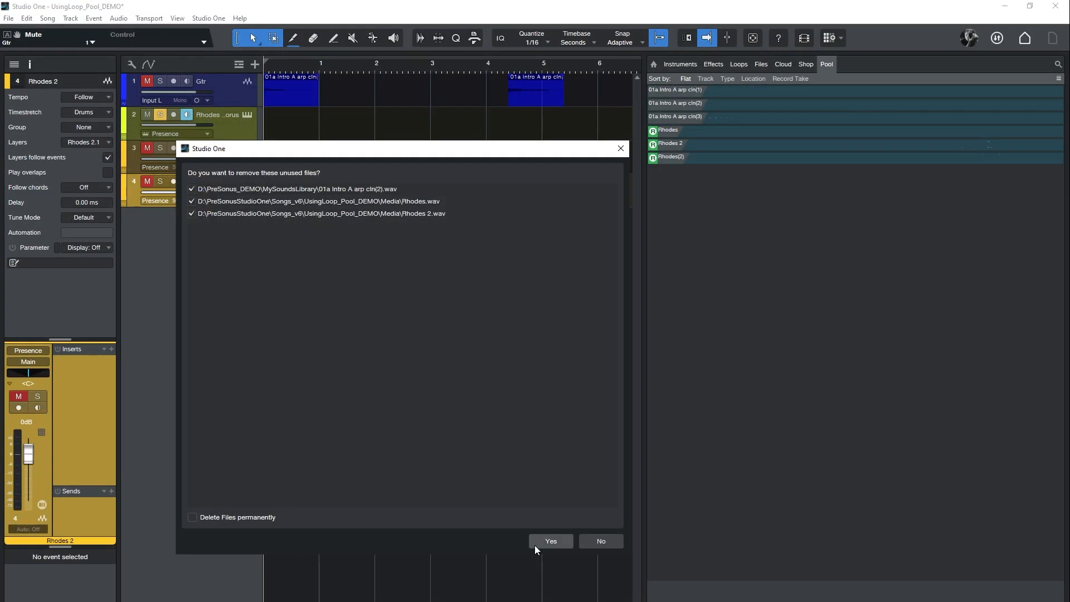
left_click(550, 541)
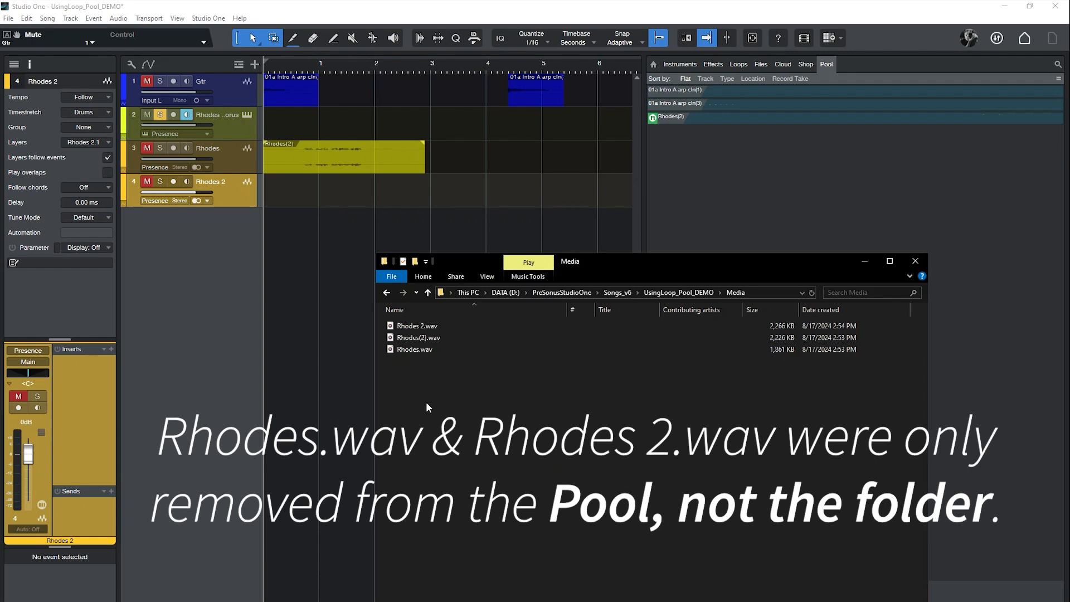
left_click(416, 326)
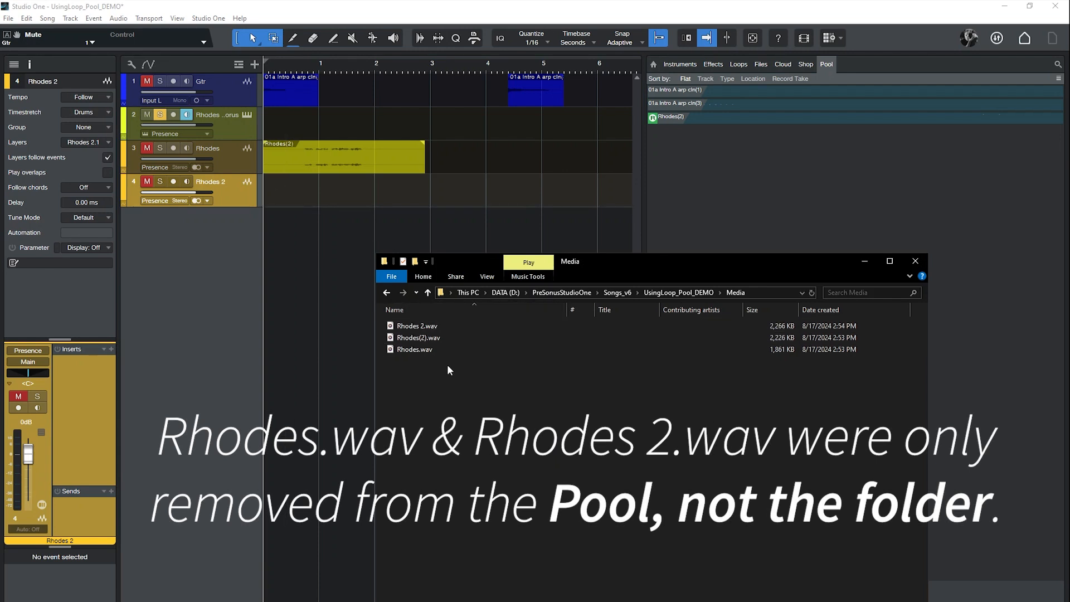
left_click(916, 261)
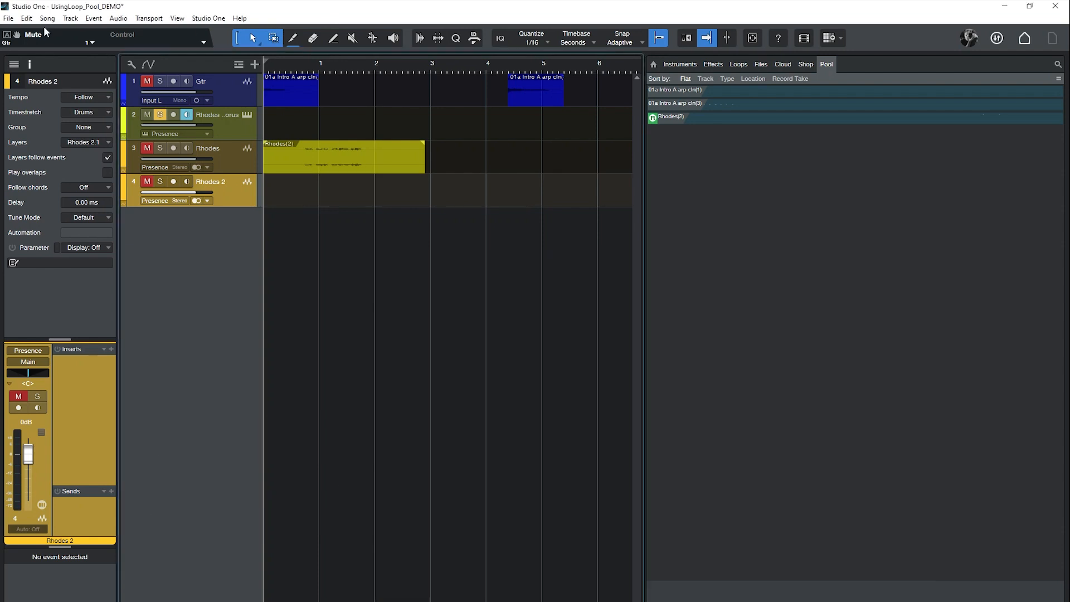
Step: Run Remove Unused Files again and acknowledge the no-unused-files notice
left_click(45, 20)
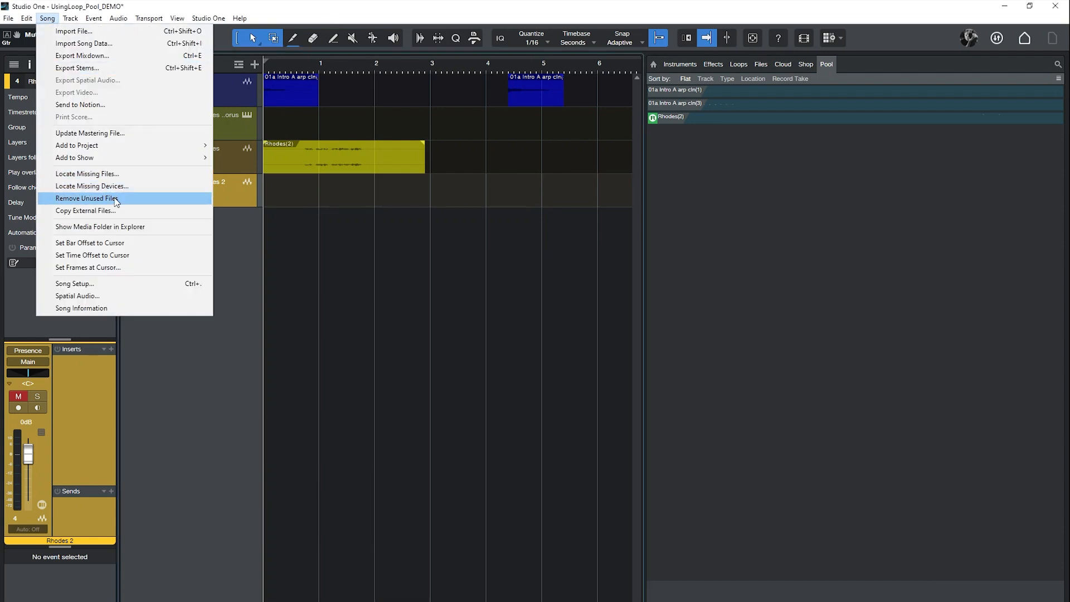
left_click(86, 198)
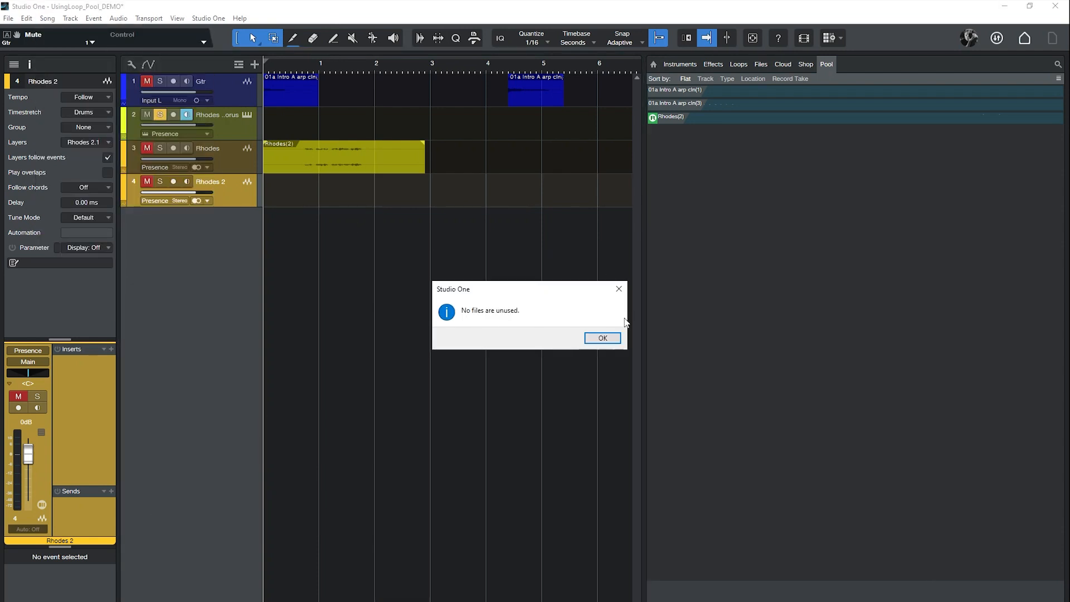
mouse_move(537, 337)
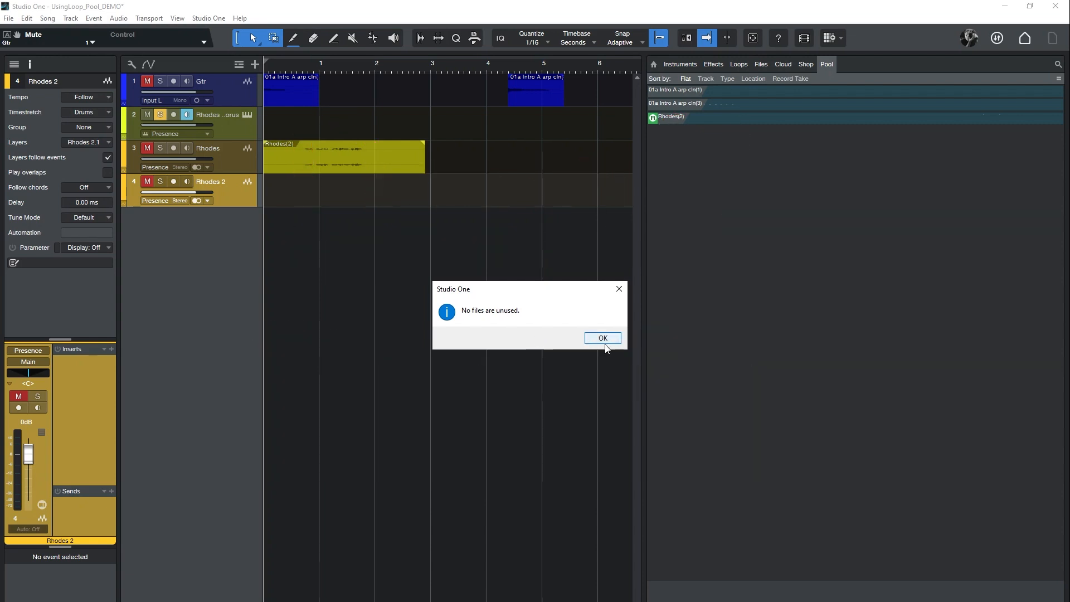
left_click(602, 338)
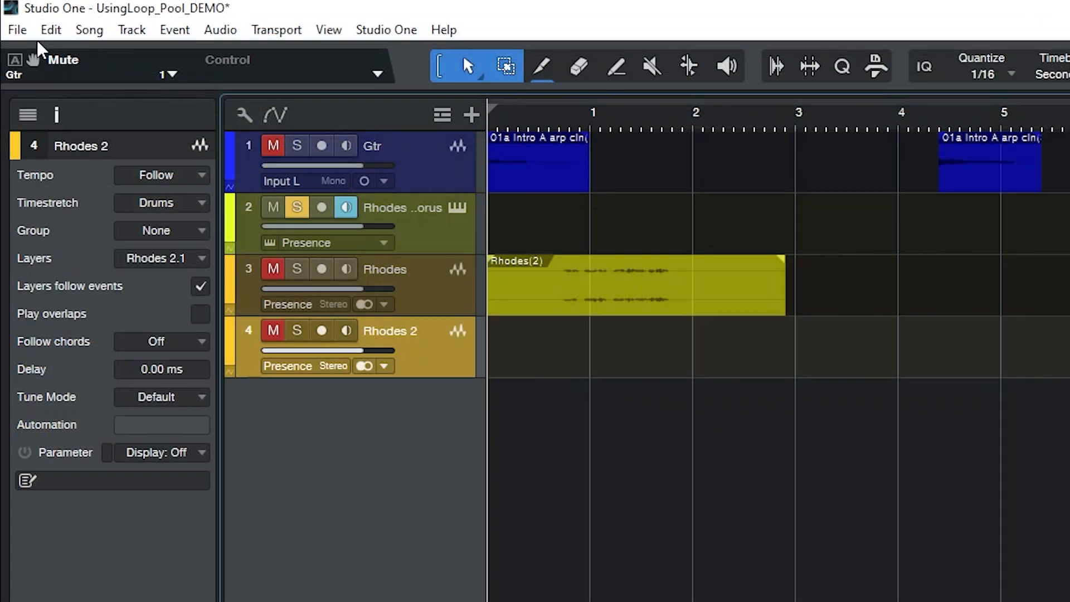
Step: Record a new Rhodes 2(3) take and trim the Gtr track to one clip
left_click(17, 29)
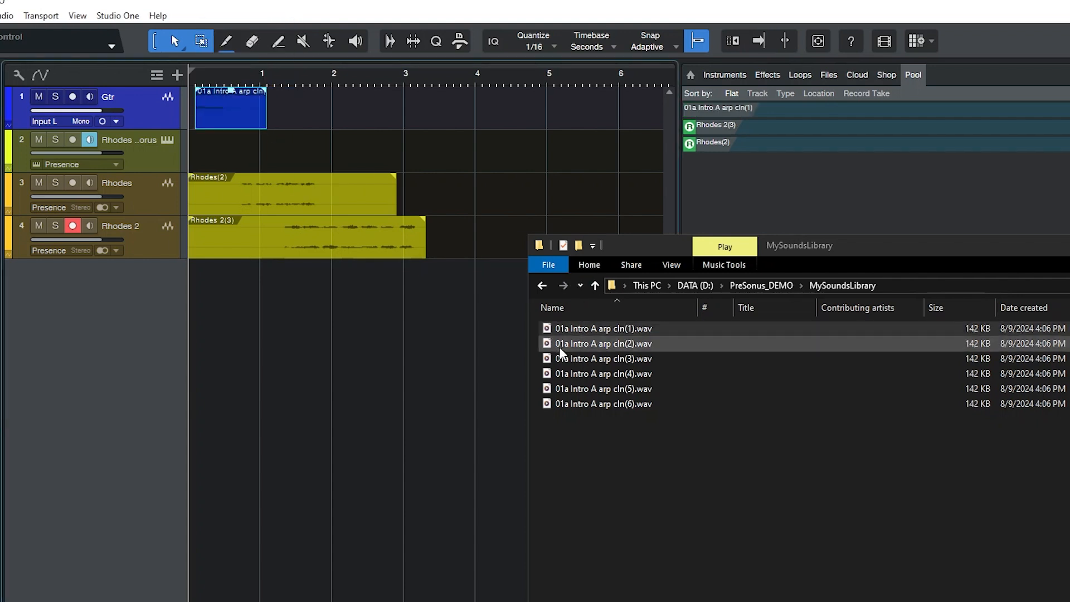
Step: Drop the arp cln WAVs onto the Gtr track, save, and copy the external files into Media
left_click_drag(603, 344, 381, 107)
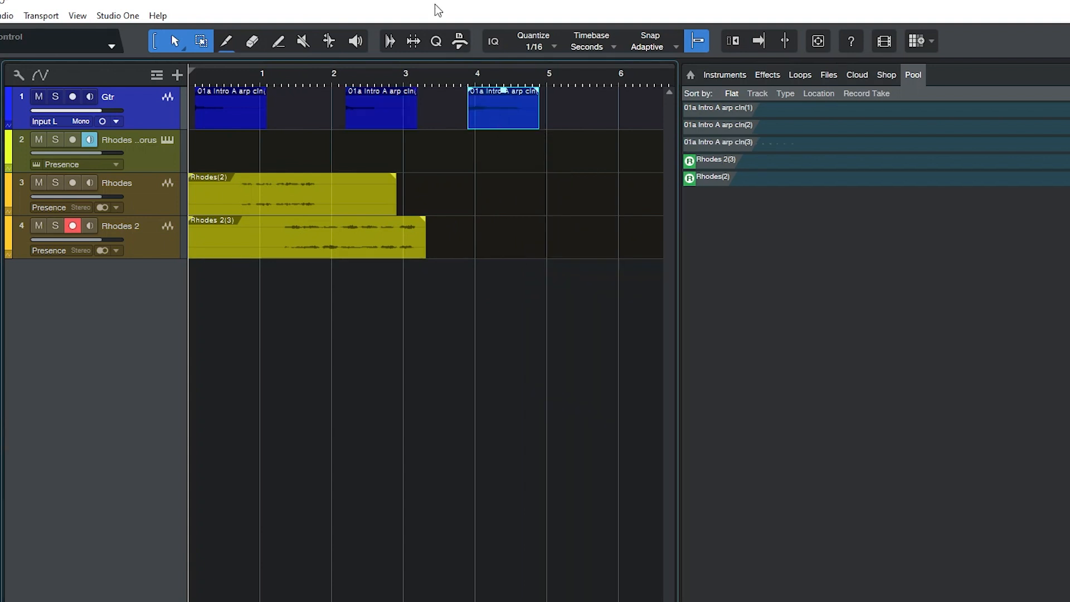
key("ctrl+s")
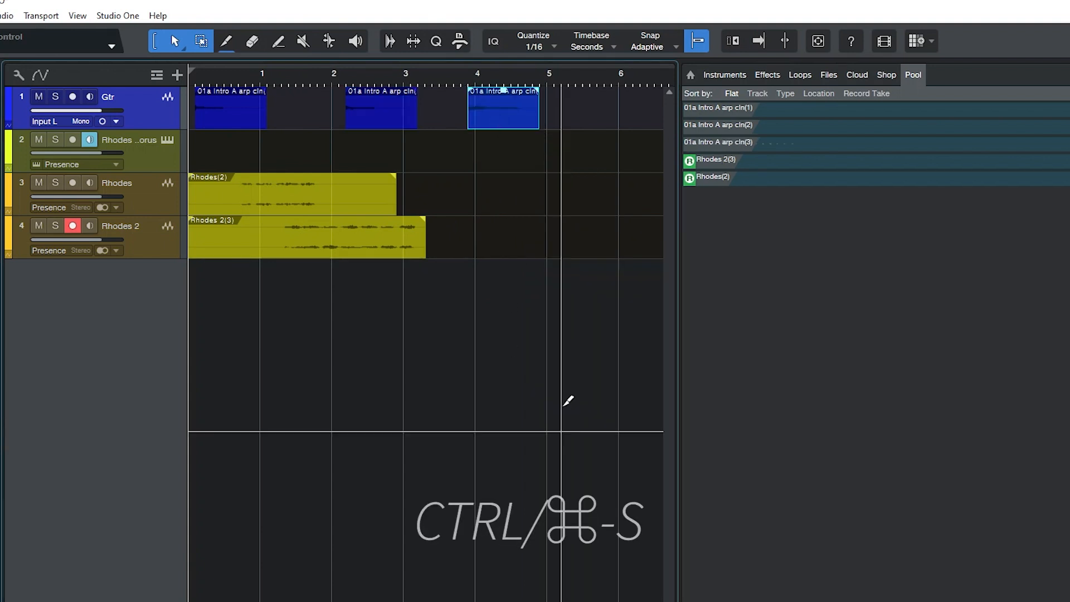
key("ctrl+s")
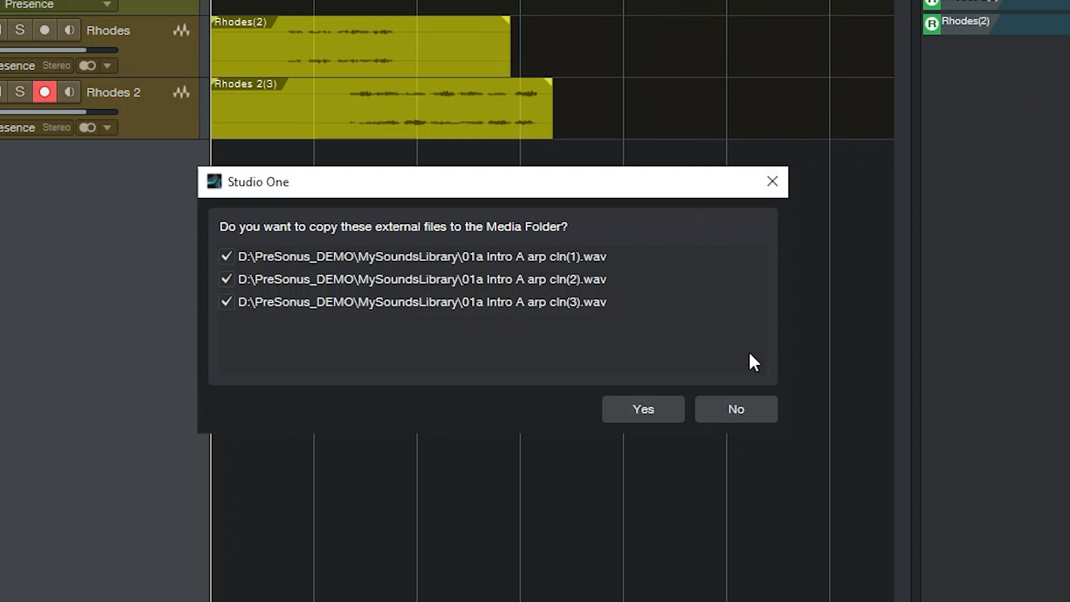
mouse_move(745, 361)
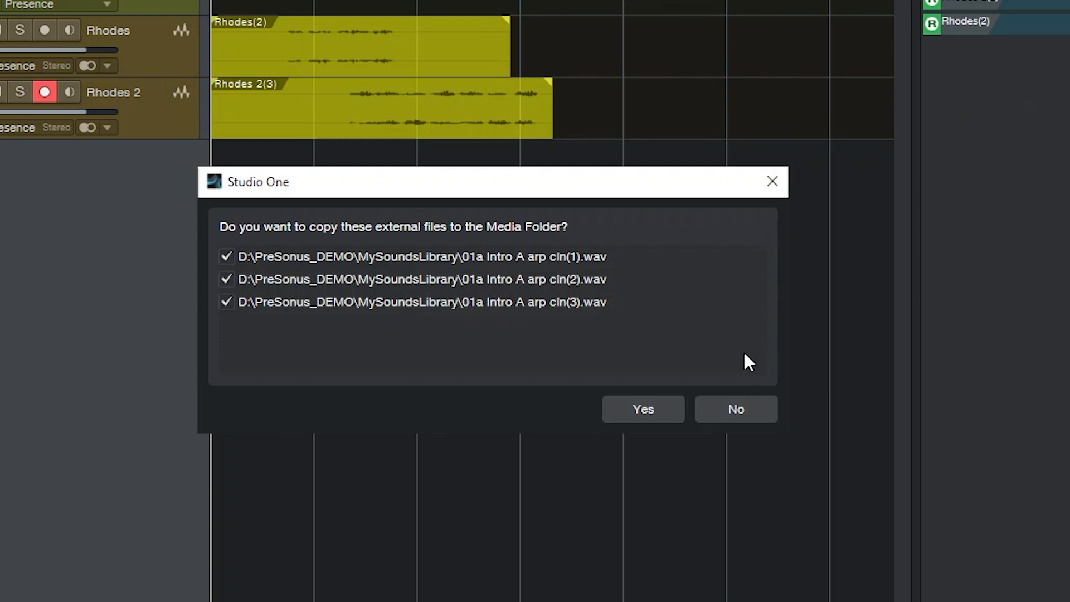
left_click(644, 409)
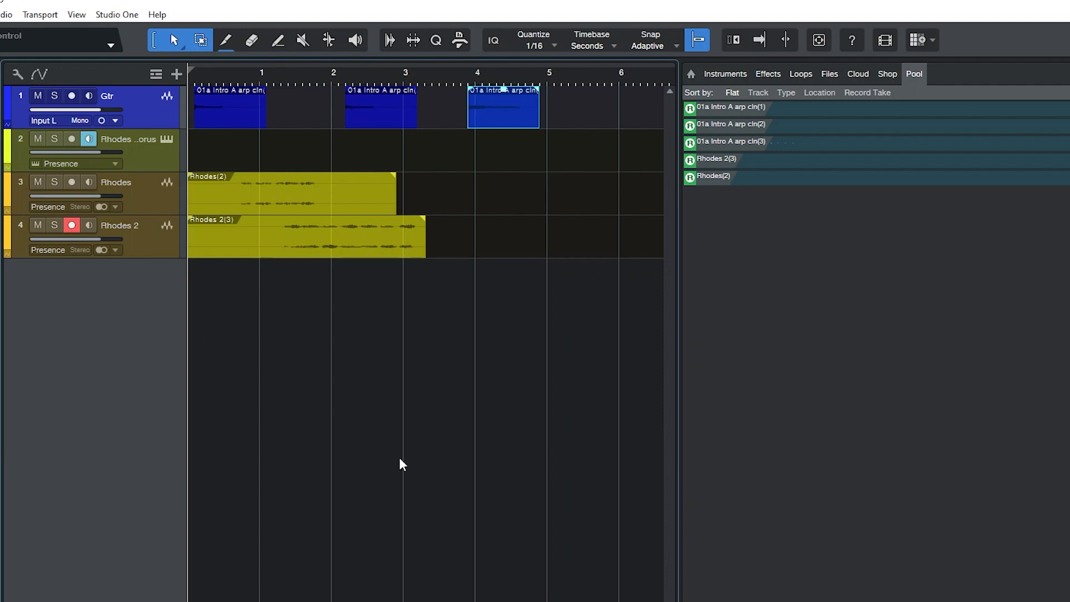
mouse_move(400, 423)
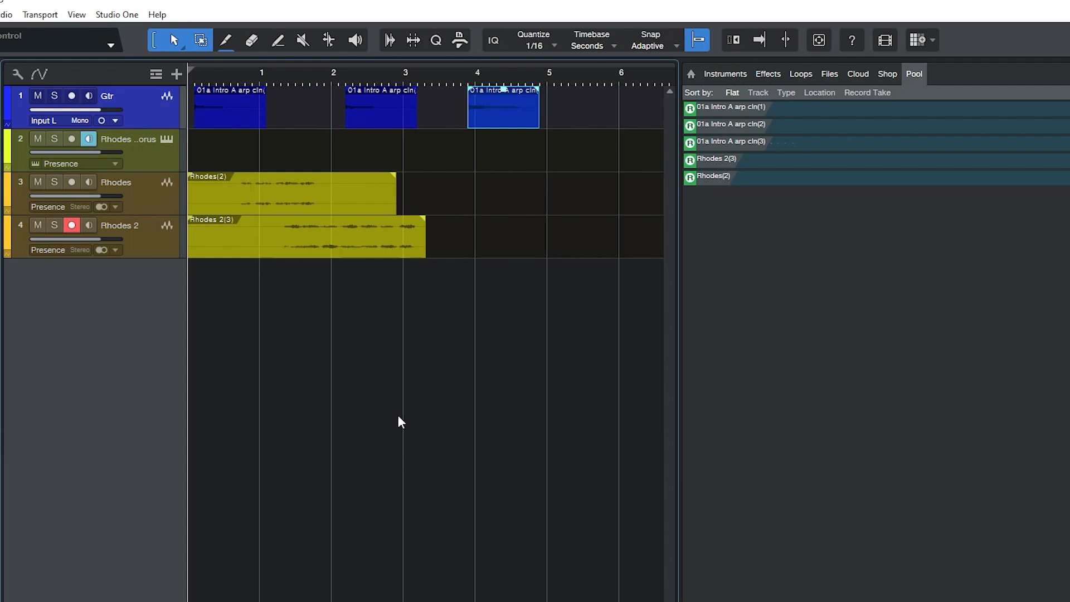
Step: Delete the middle Gtr event and the Rhodes 2(3) event, leaving their files in the Pool
left_click(381, 109)
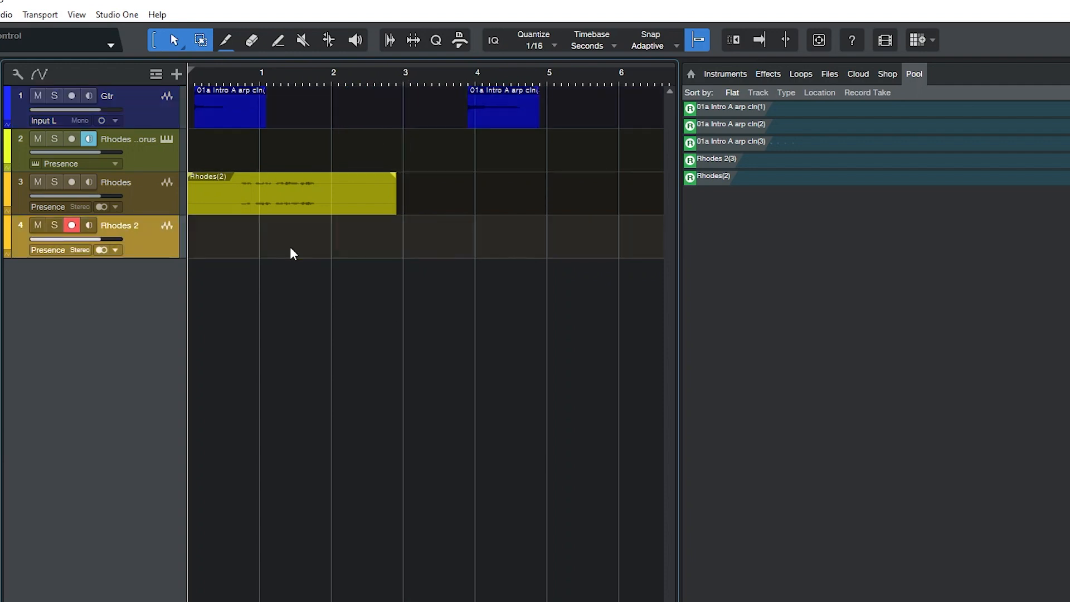
key("ctrl+s")
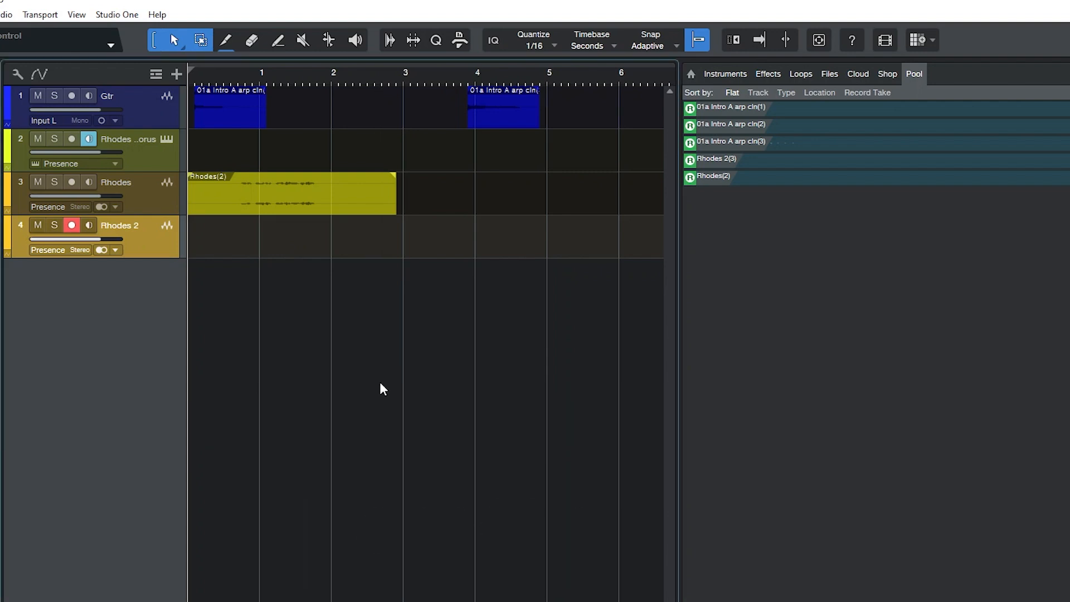
left_click(130, 29)
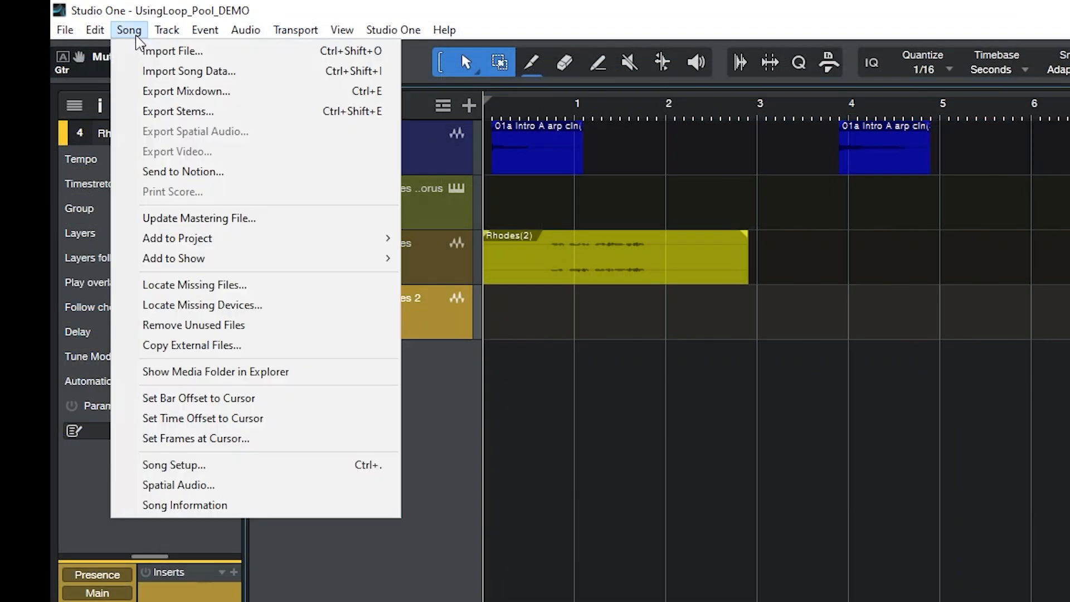
mouse_move(225, 325)
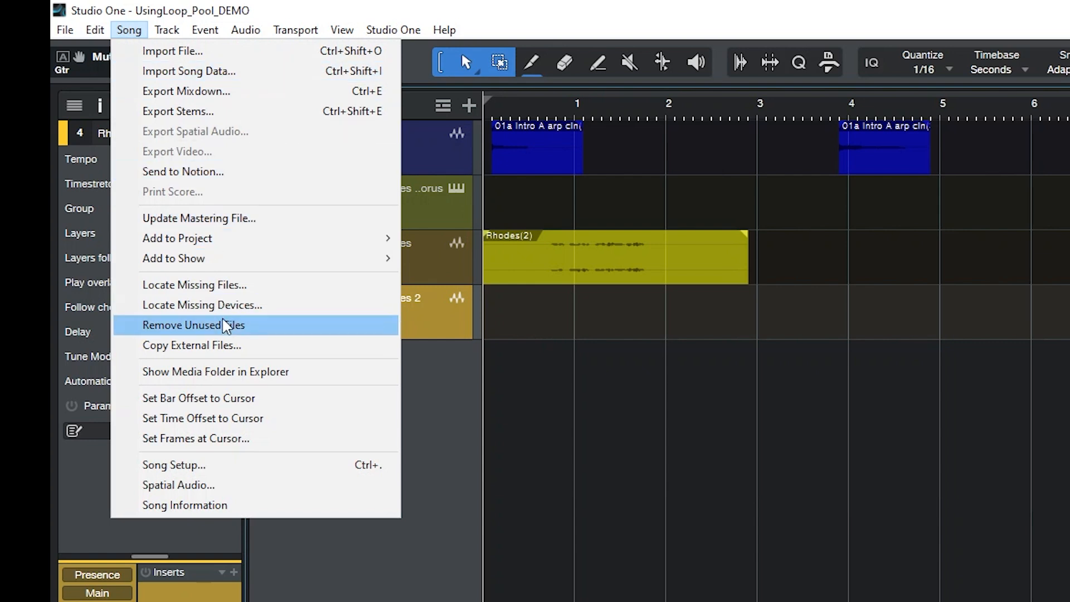
Step: Remove the song's two unused files with Delete Files permanently enabled and confirm
left_click(194, 325)
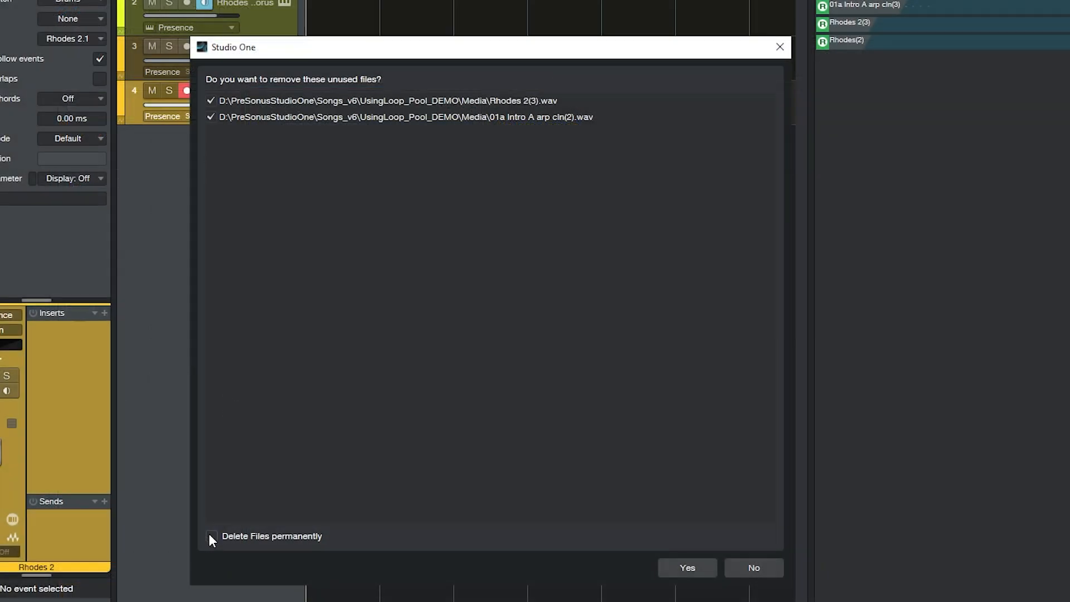
left_click(211, 536)
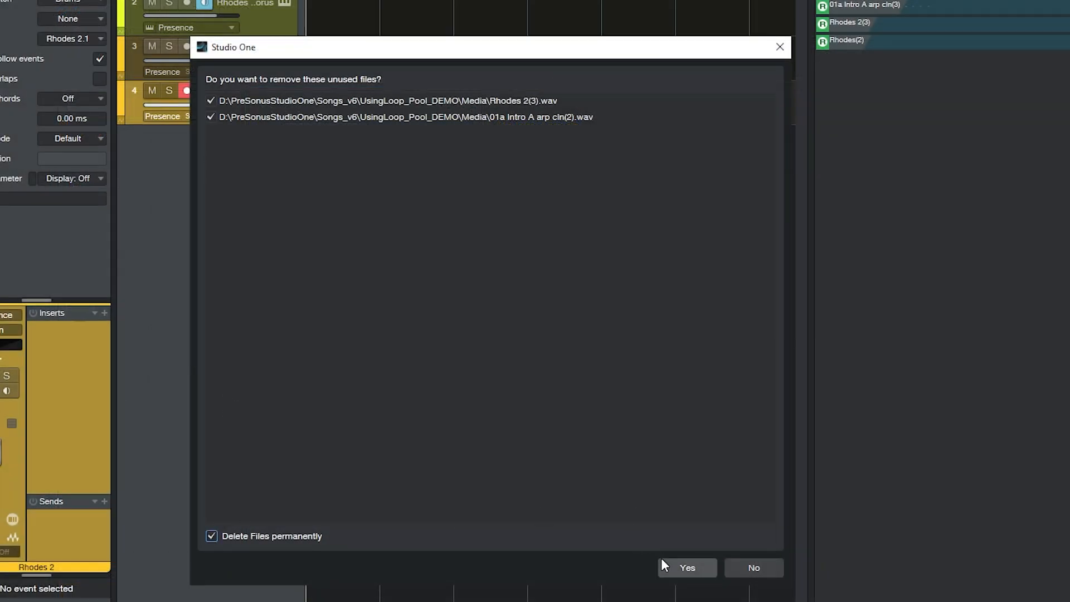
left_click(687, 567)
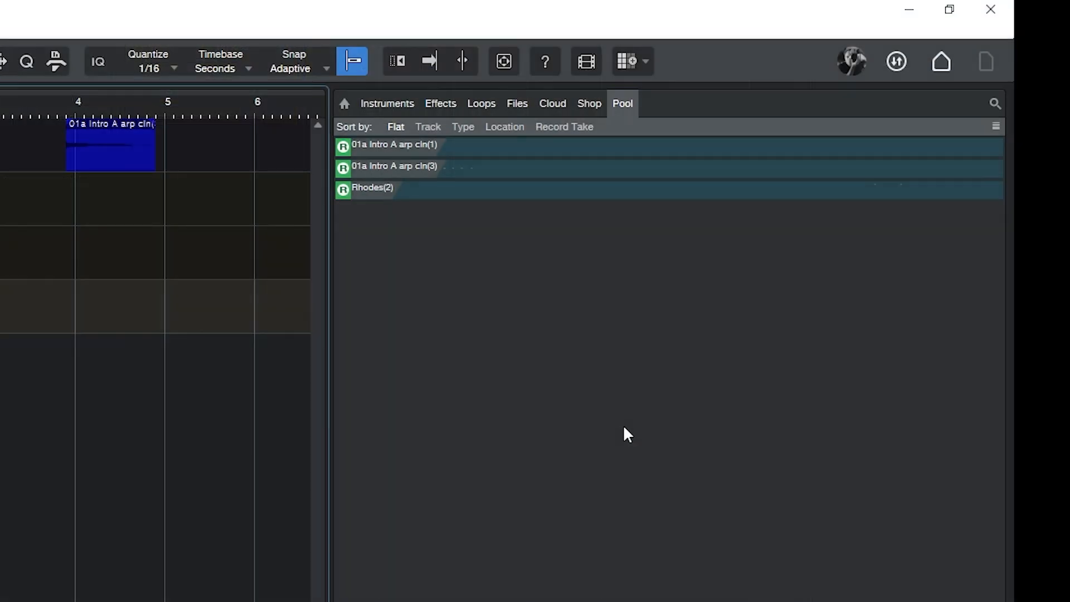
mouse_move(760, 268)
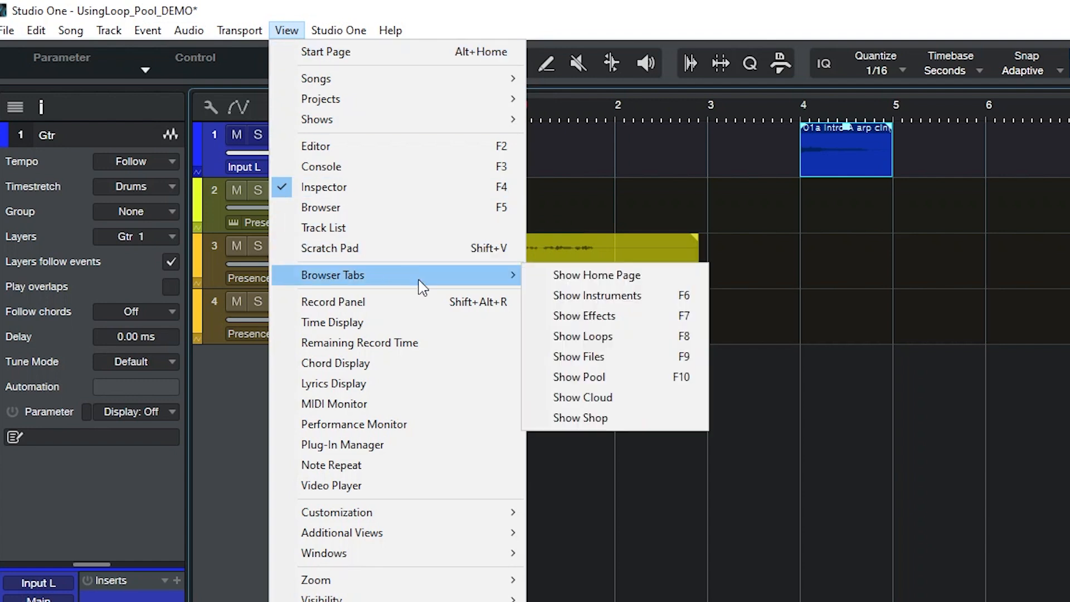
mouse_move(615, 384)
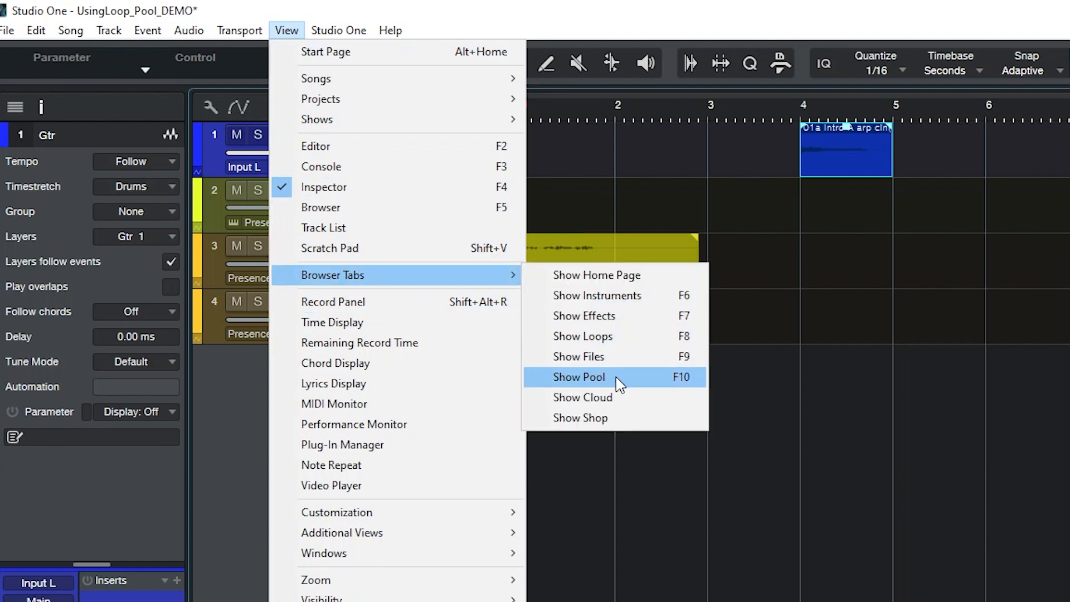
Step: Show the Pool browser tab and bring up its general file commands on an empty area
left_click(603, 377)
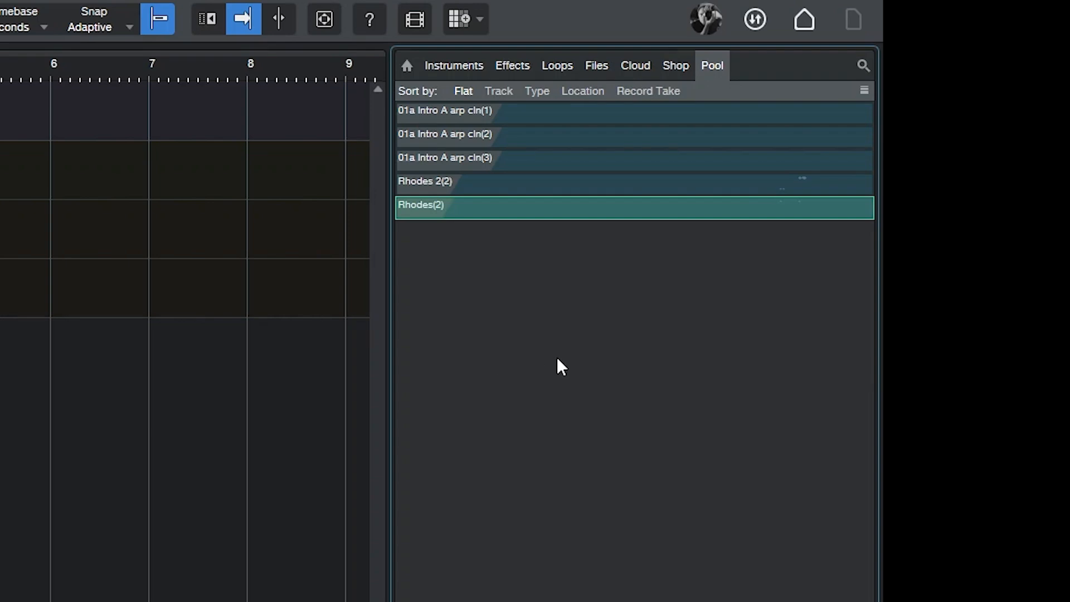
right_click(559, 366)
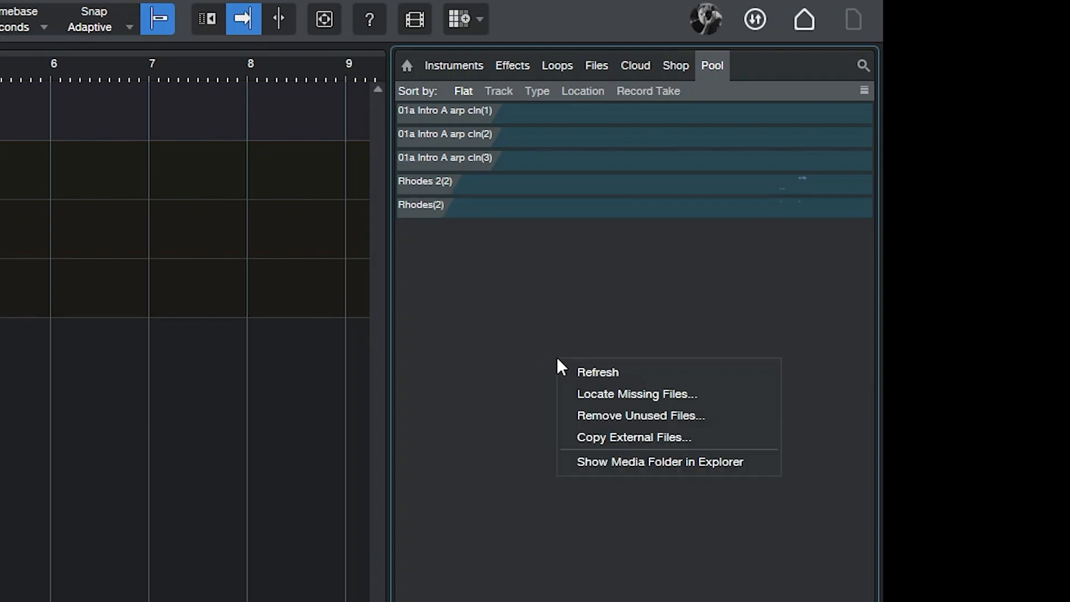
mouse_move(696, 421)
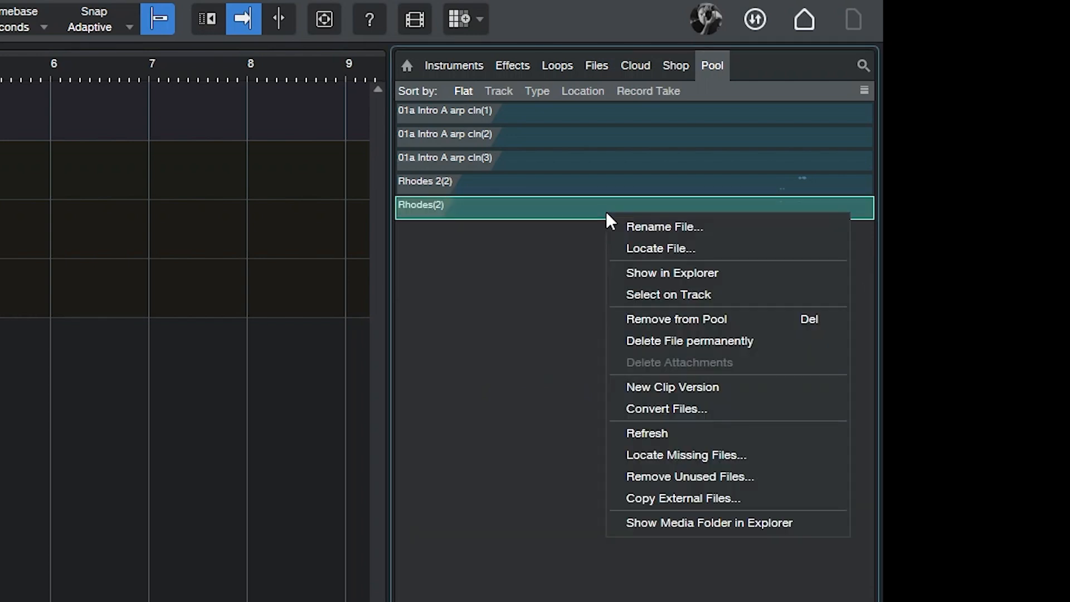
mouse_move(758, 300)
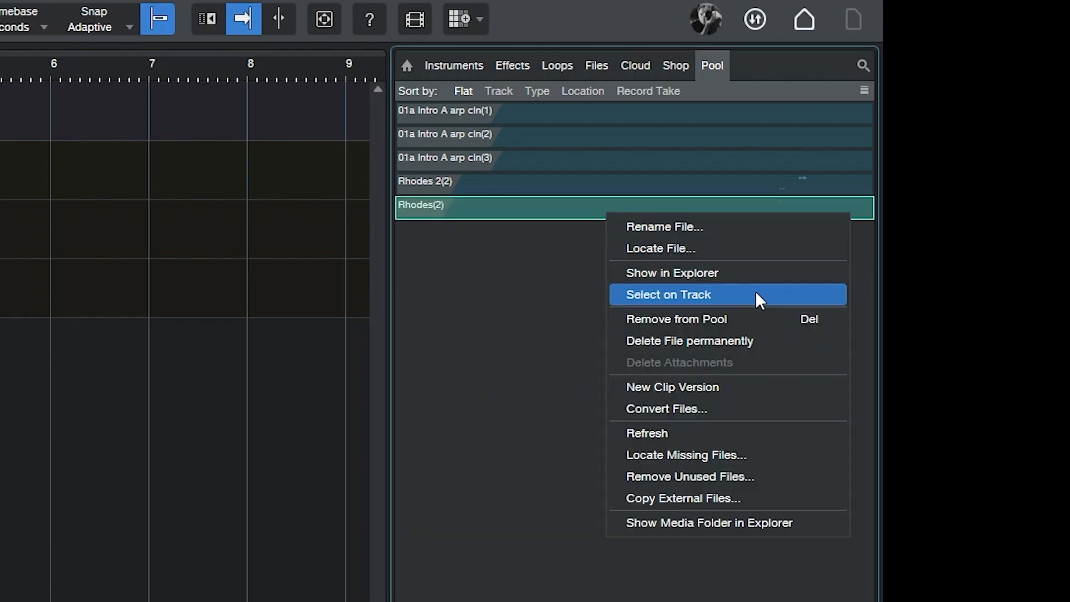
mouse_move(760, 324)
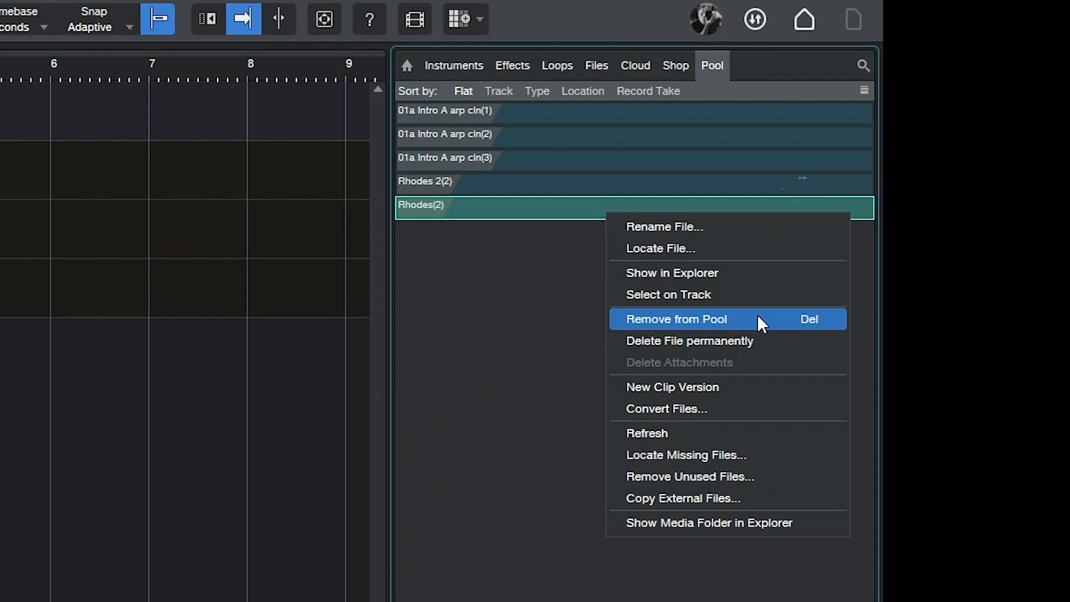
left_click(677, 319)
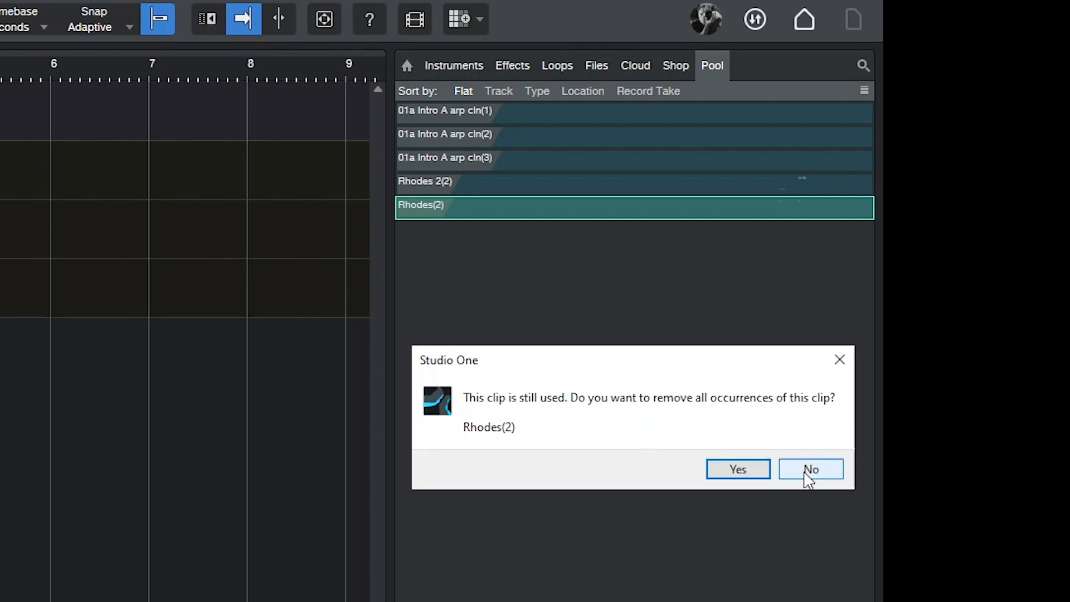
left_click(811, 470)
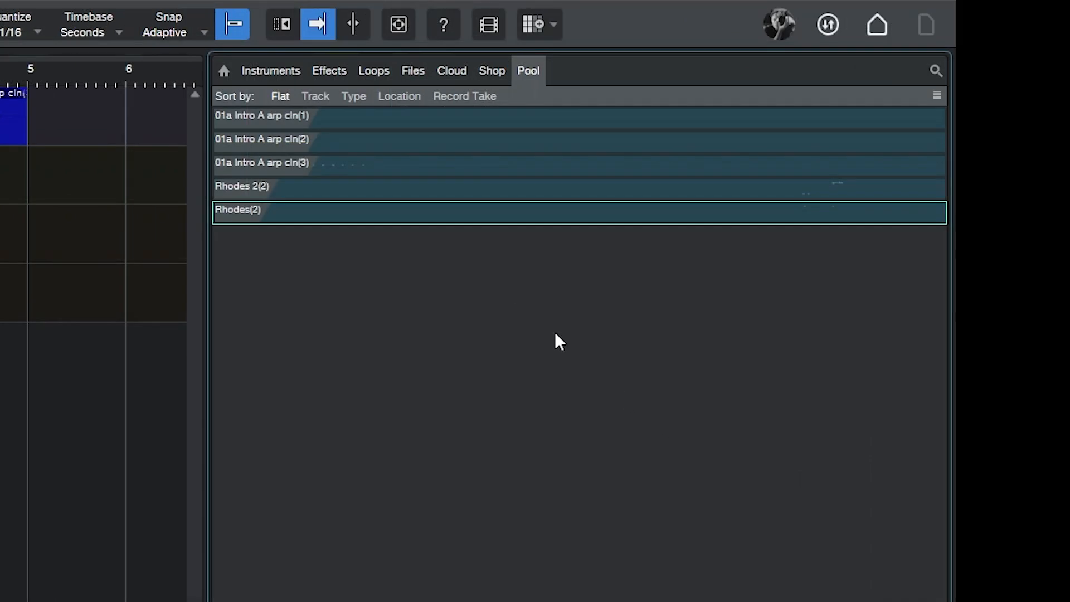
Step: Request permanent deletion of Rhodes(2) from the Pool and confirm, reaching the still-in-use warning
right_click(490, 214)
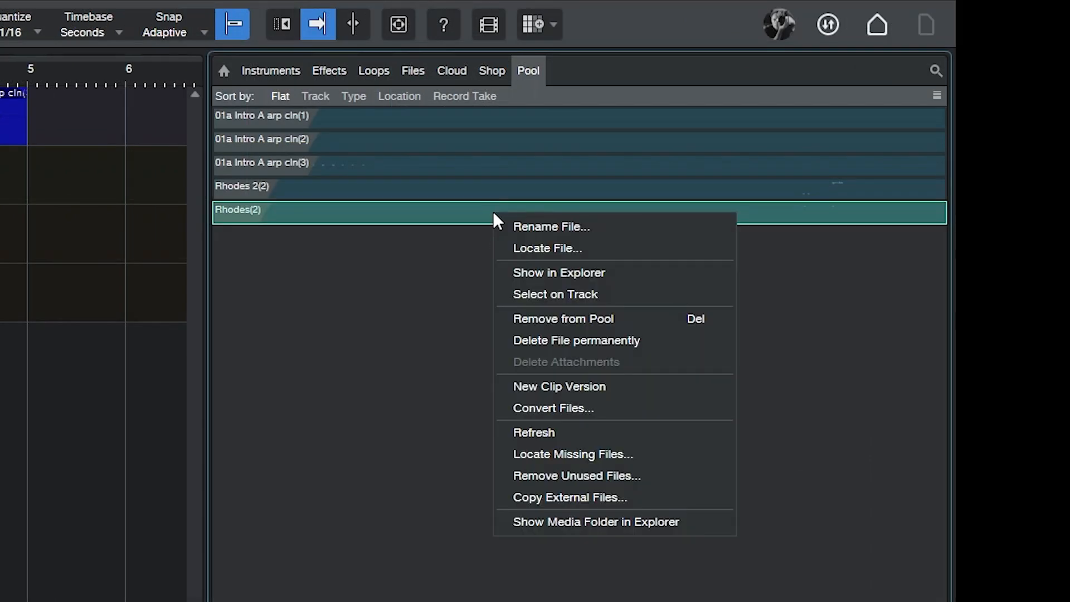
mouse_move(604, 351)
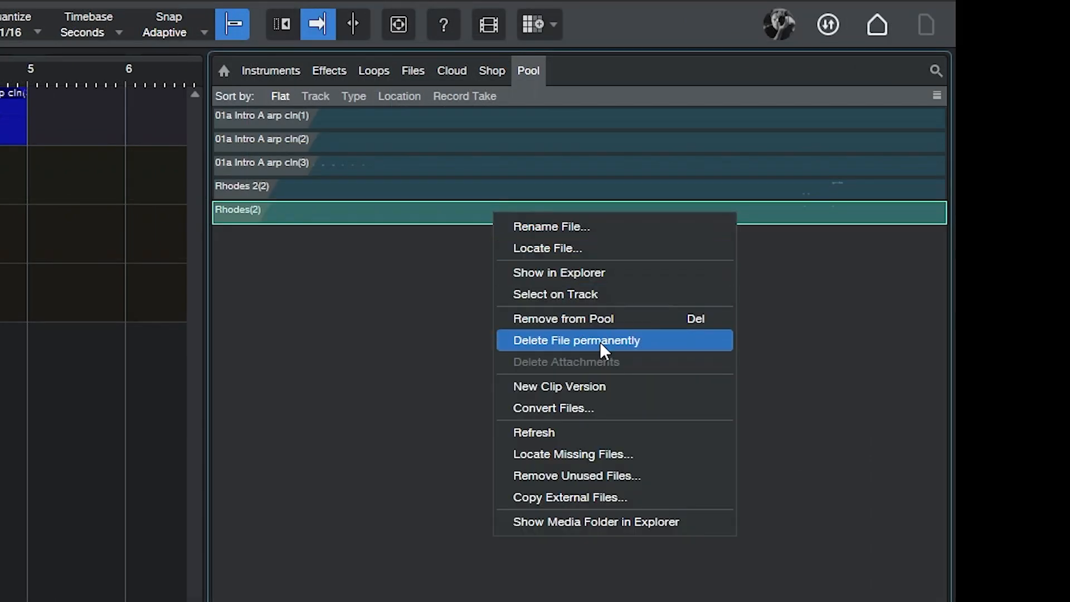
left_click(577, 341)
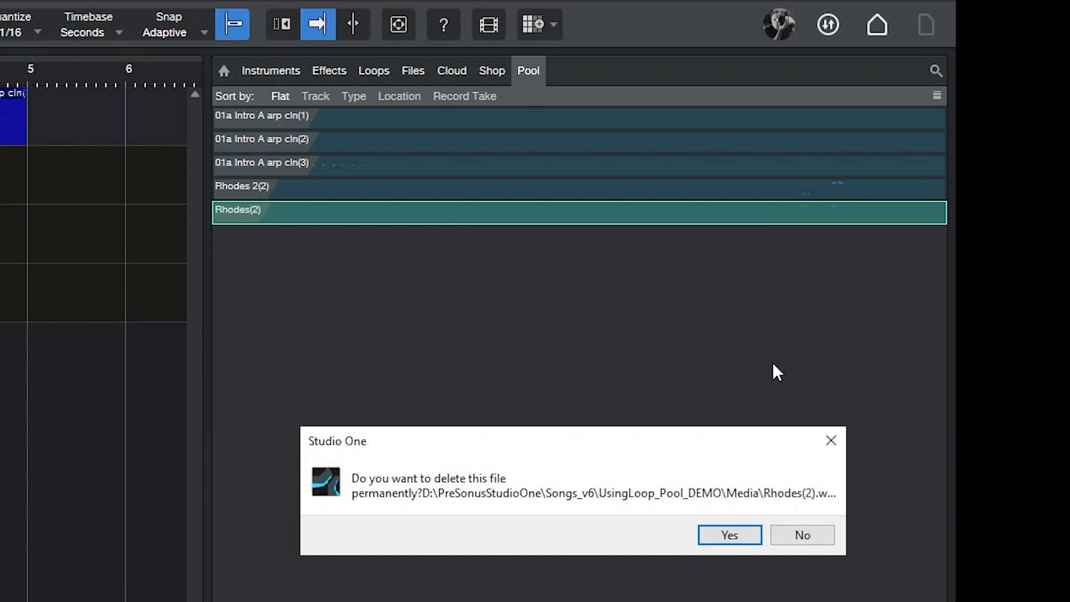
left_click(729, 535)
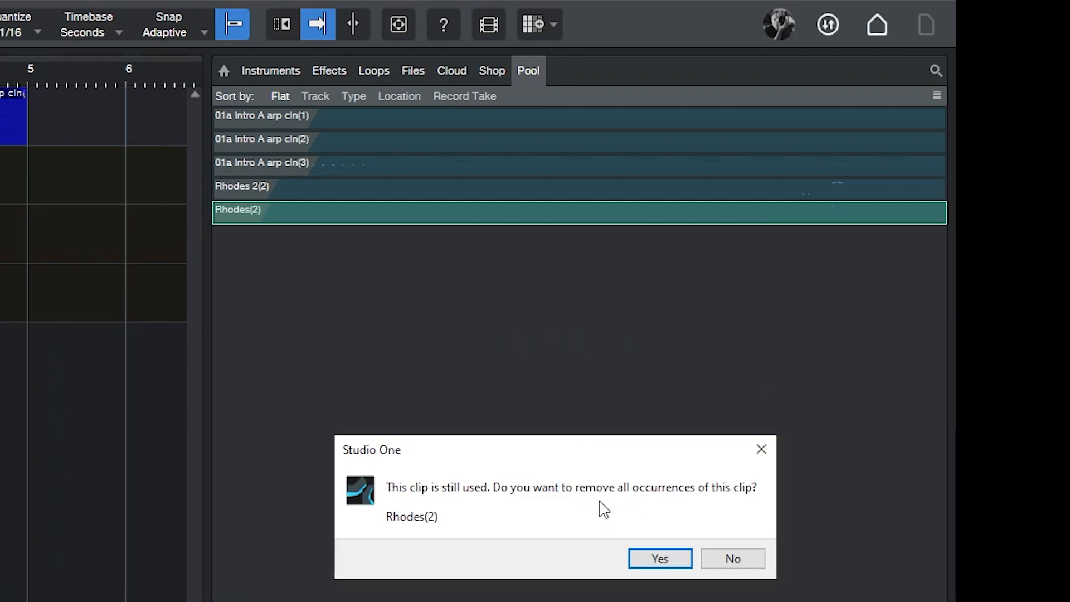
mouse_move(512, 526)
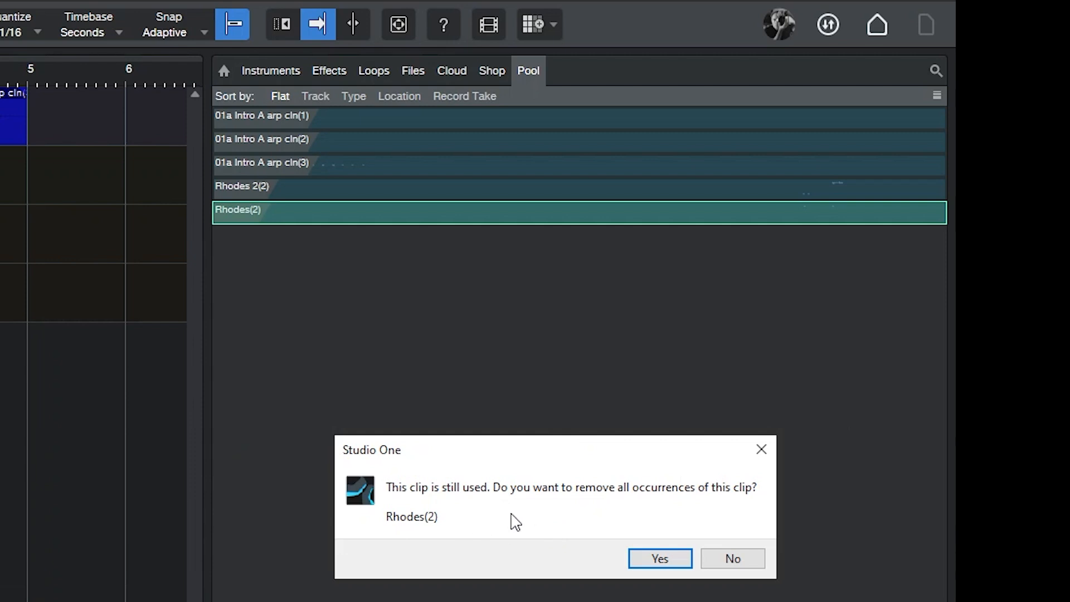
mouse_move(521, 525)
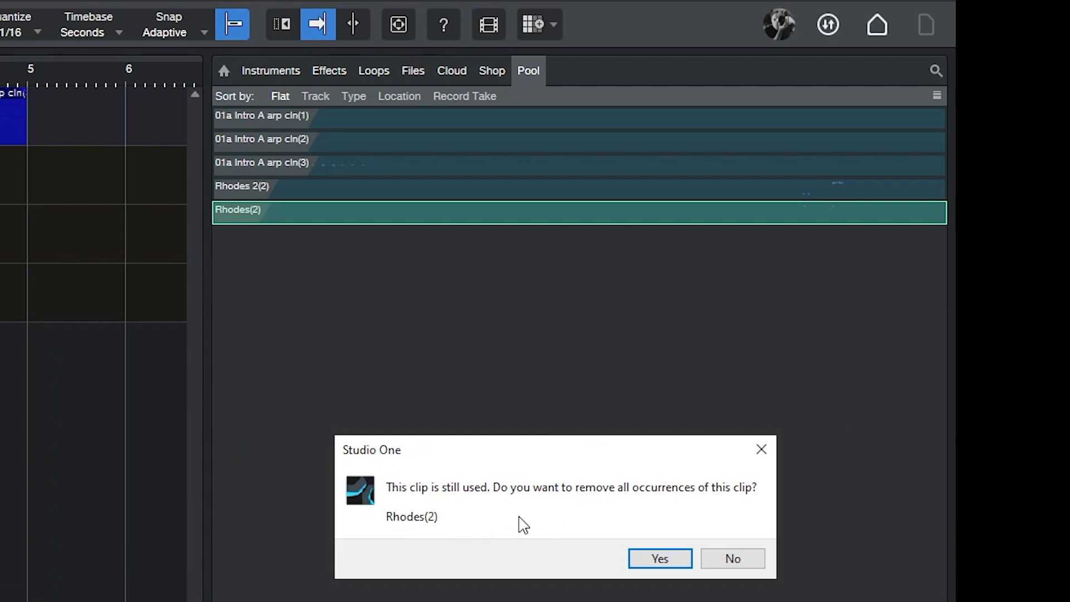
mouse_move(742, 564)
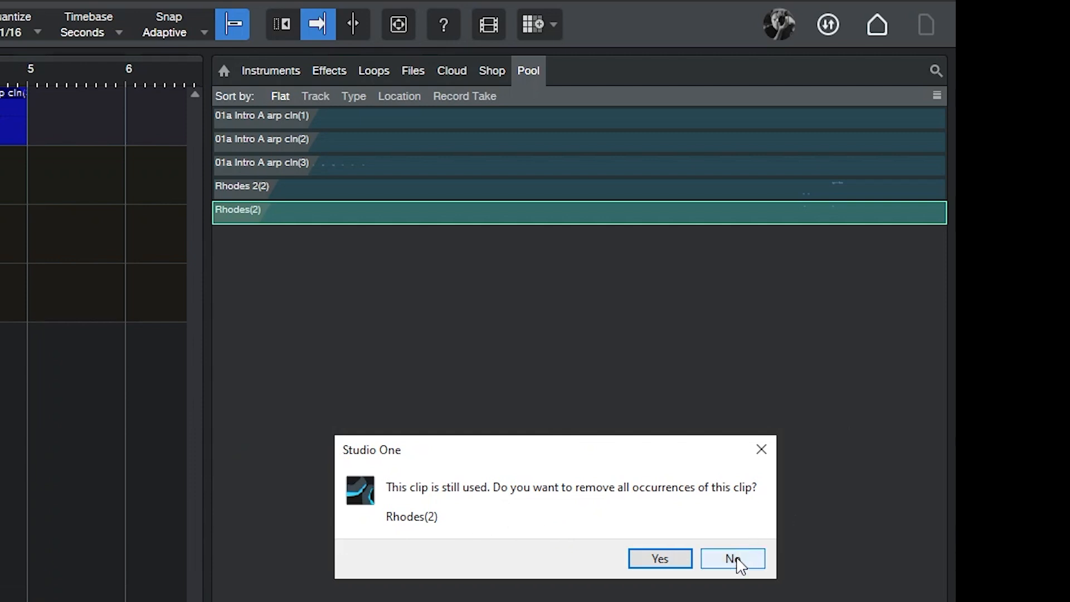